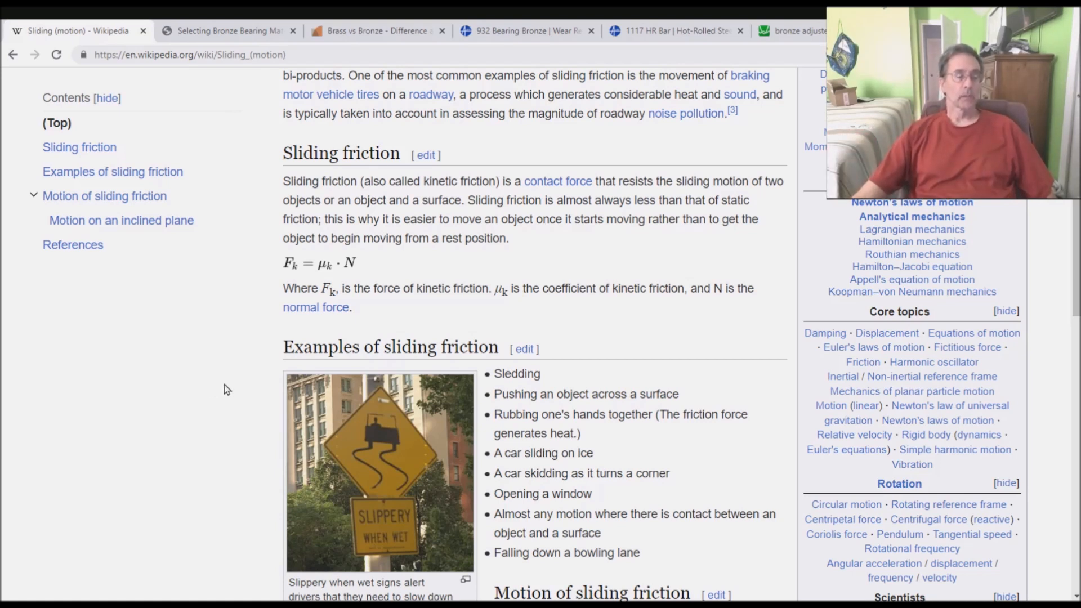
pyautogui.moveTo(390, 276)
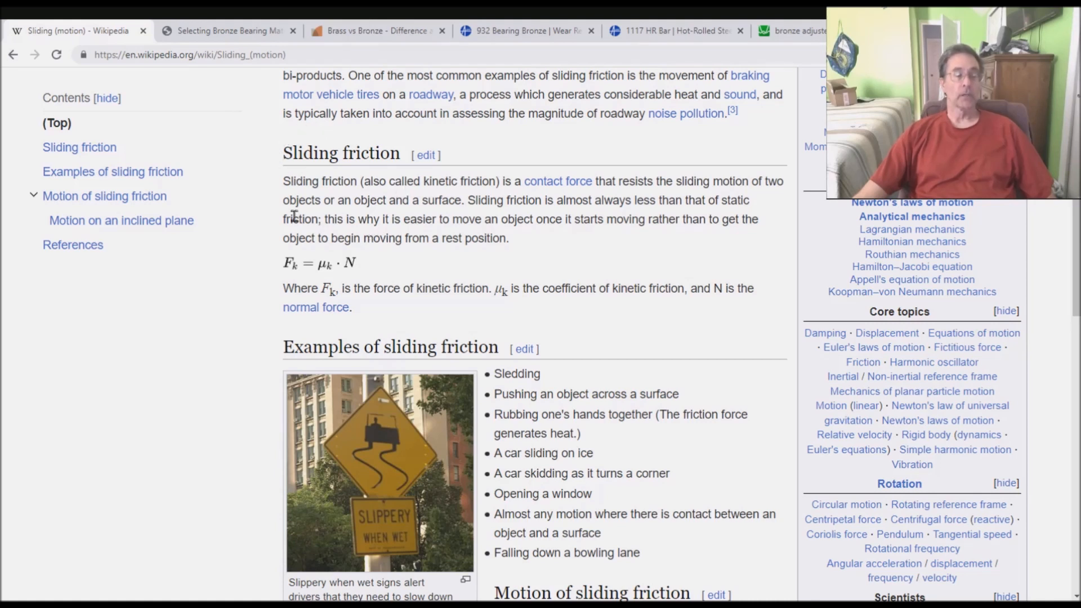
pyautogui.moveTo(401, 289)
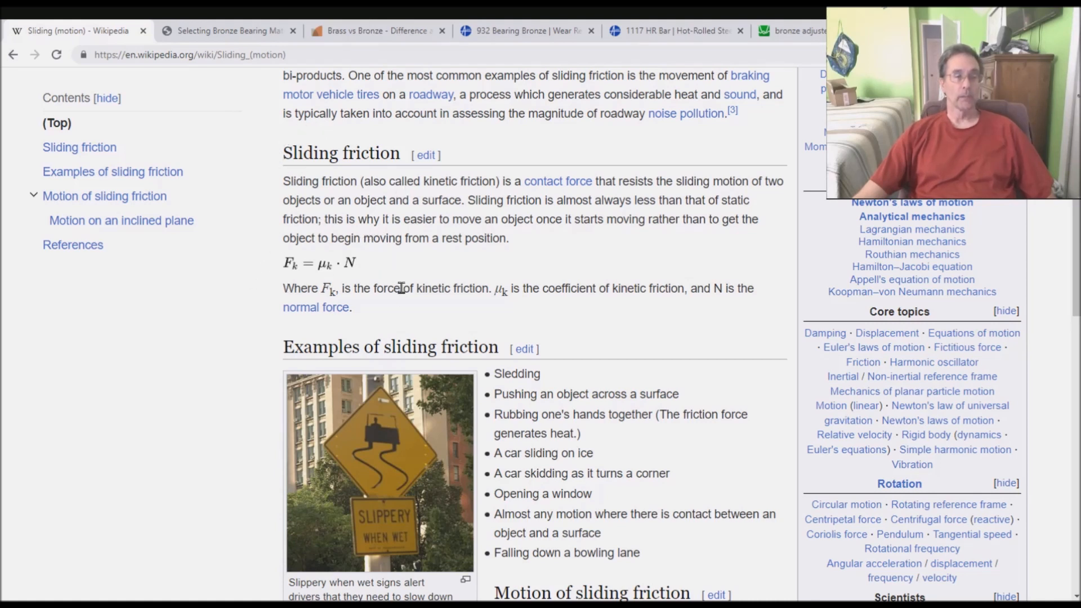
pyautogui.moveTo(370, 278)
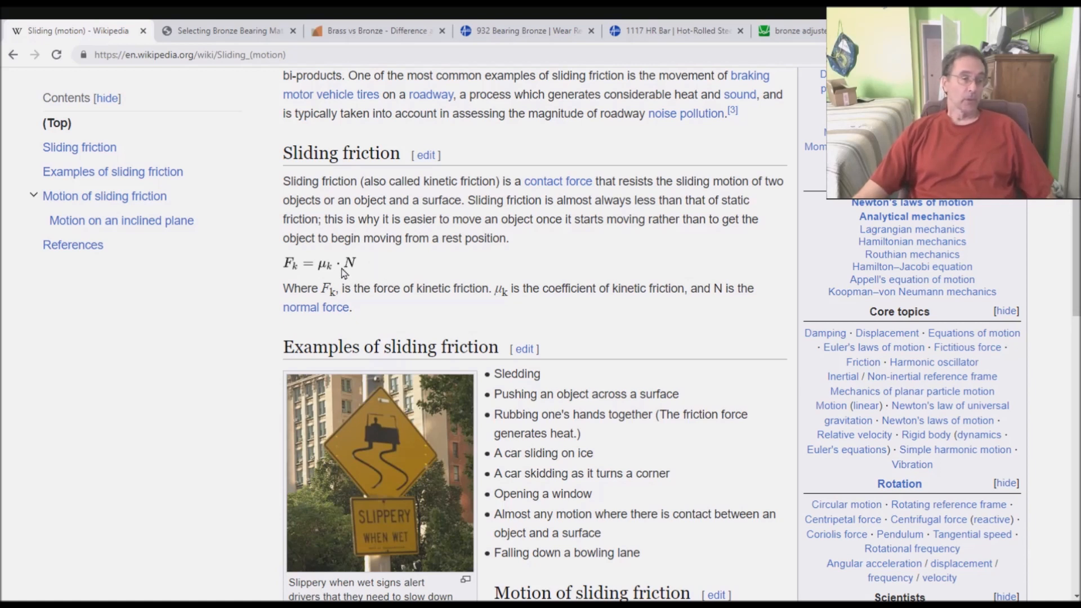
pyautogui.moveTo(321, 269)
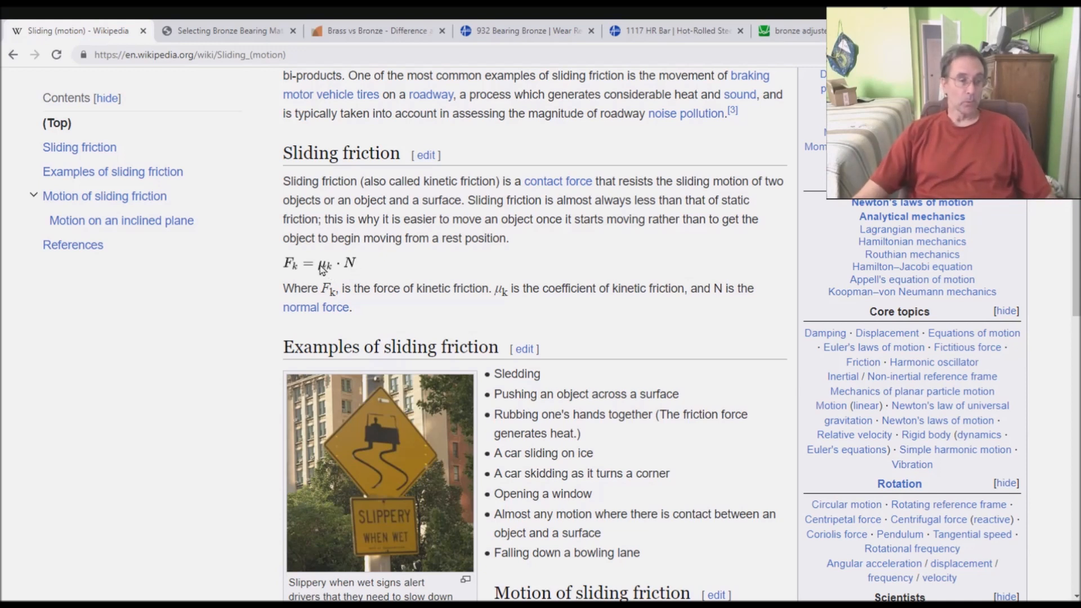
pyautogui.moveTo(332, 278)
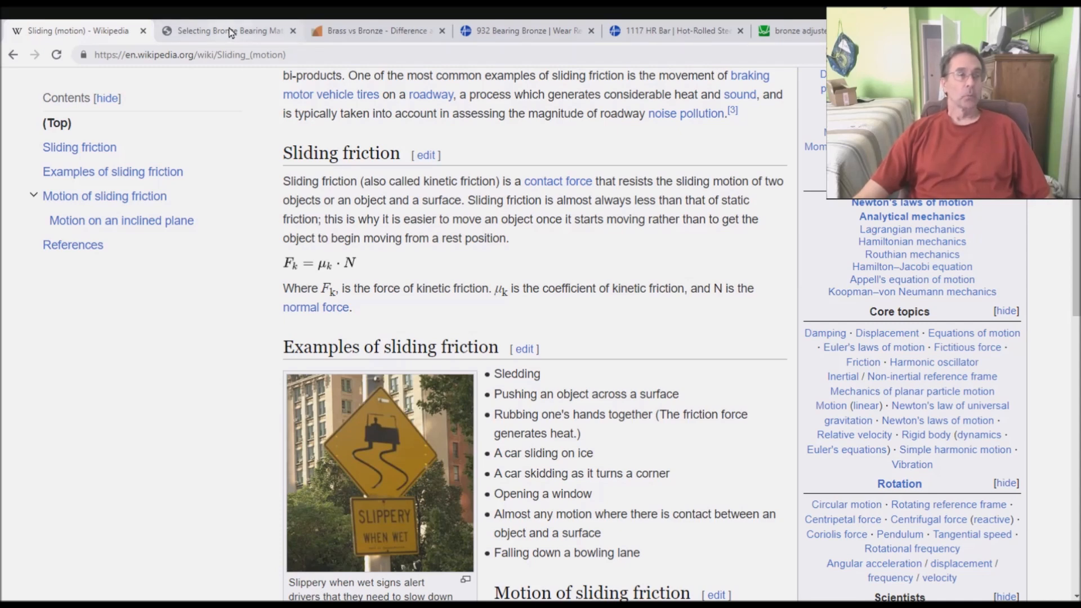
# Return to the bronze bearing PDF showing unlubricated wear friction coefficients for bronze, aluminum and steel
pyautogui.click(228, 31)
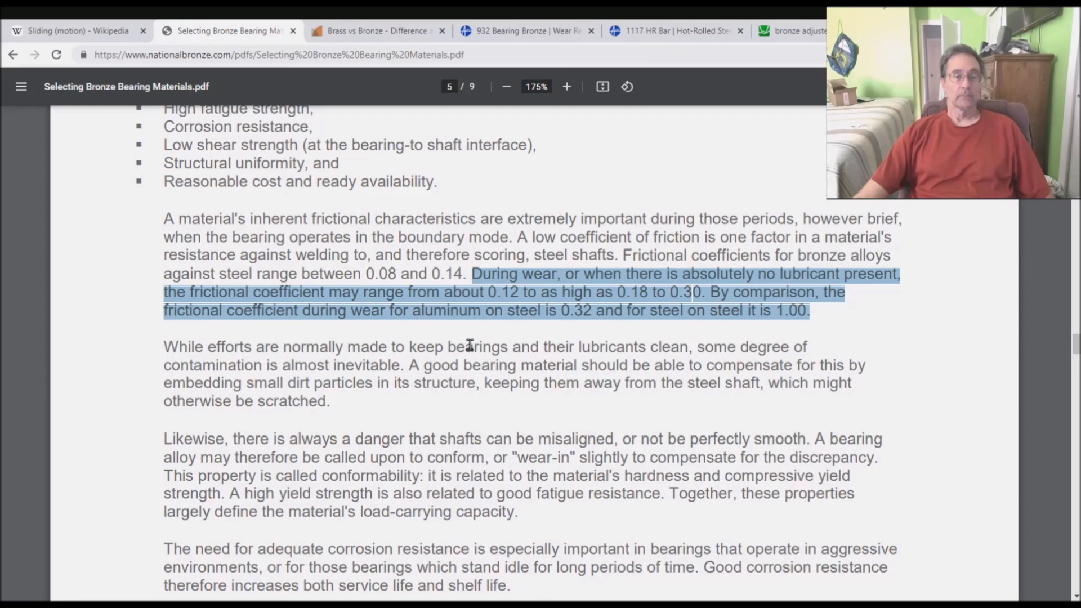
pyautogui.moveTo(896, 272)
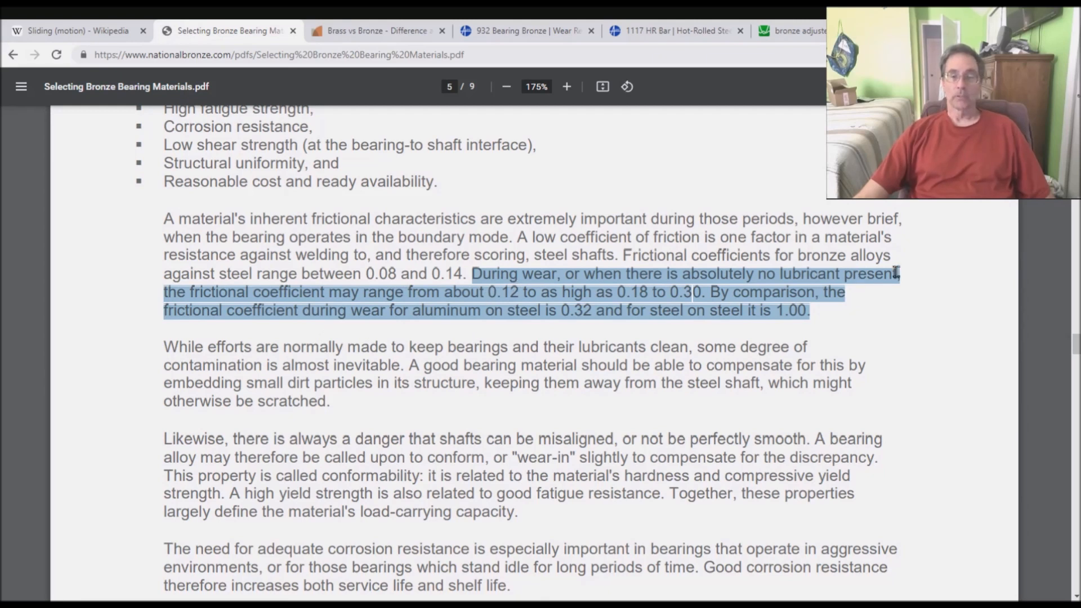
pyautogui.moveTo(405, 292)
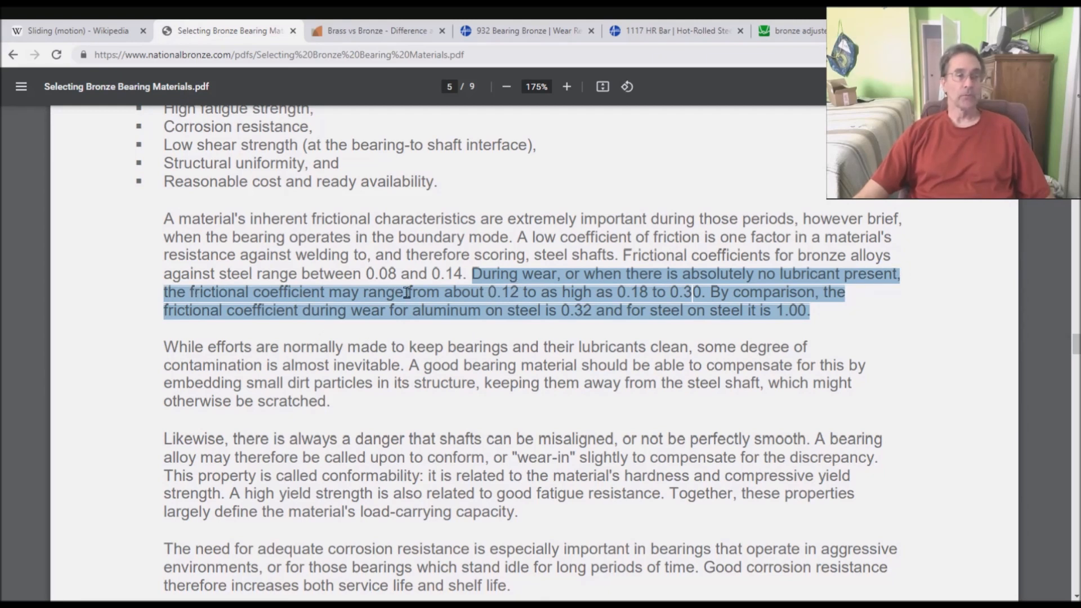
pyautogui.moveTo(566, 292)
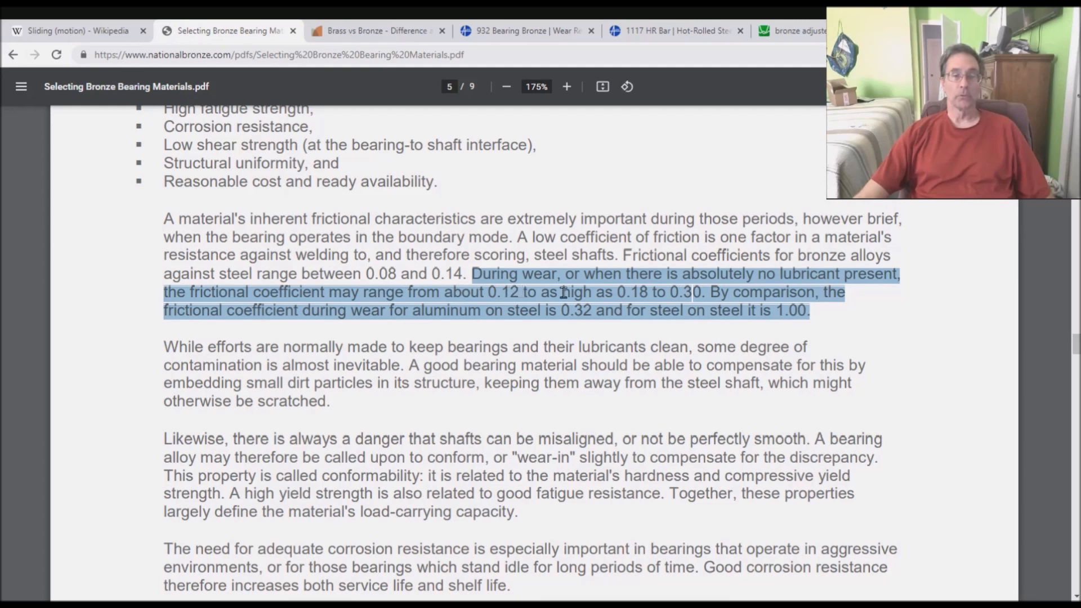
pyautogui.moveTo(693, 292)
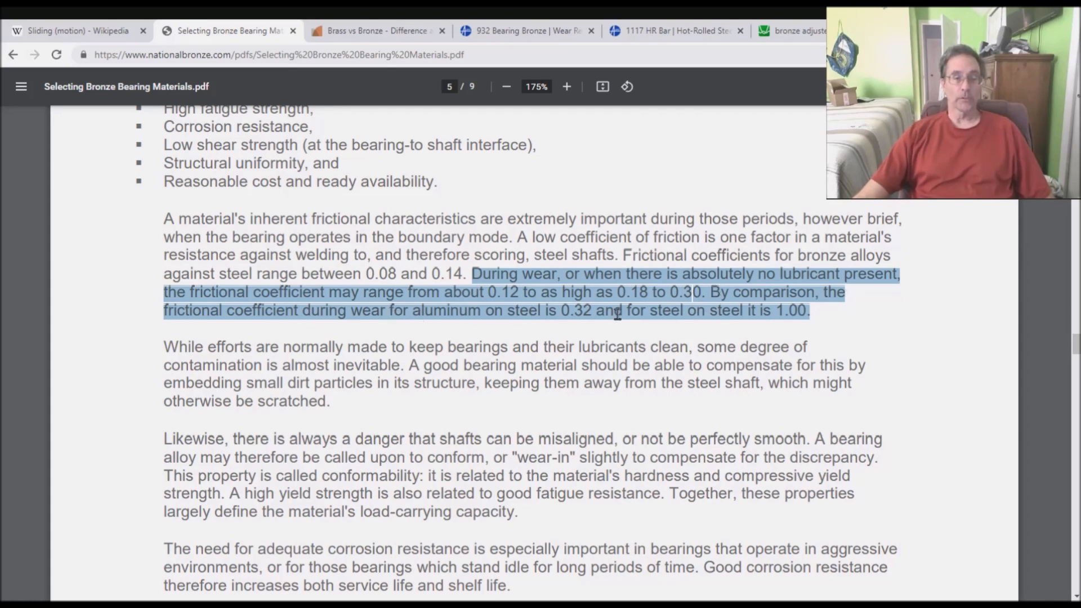
pyautogui.moveTo(810, 310)
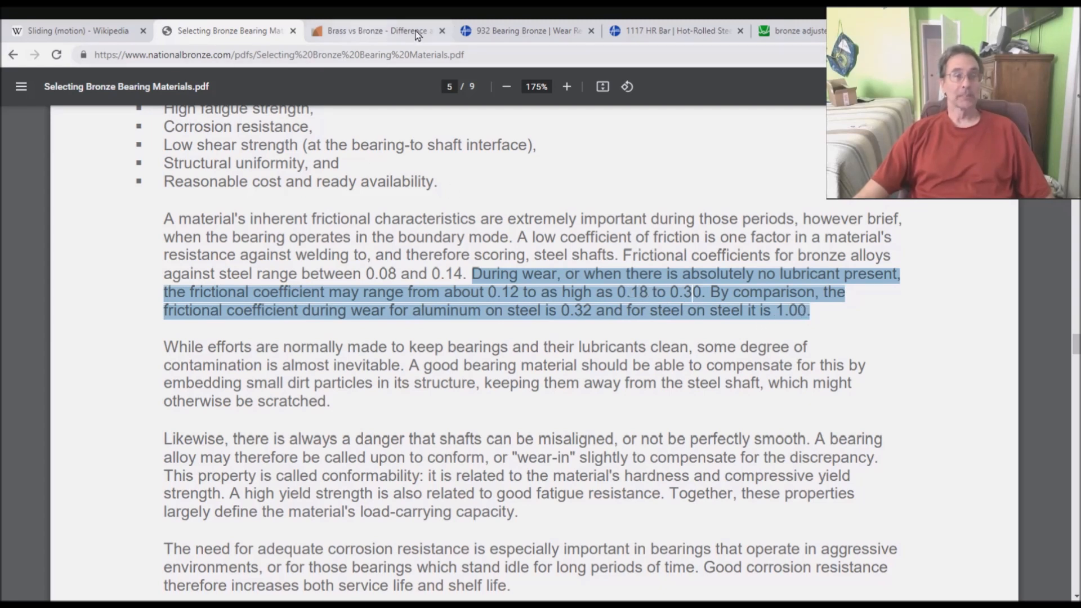
# Move through the Brass vs Bronze page to the Alro Steel 932 Bearing Bronze product page
pyautogui.click(376, 30)
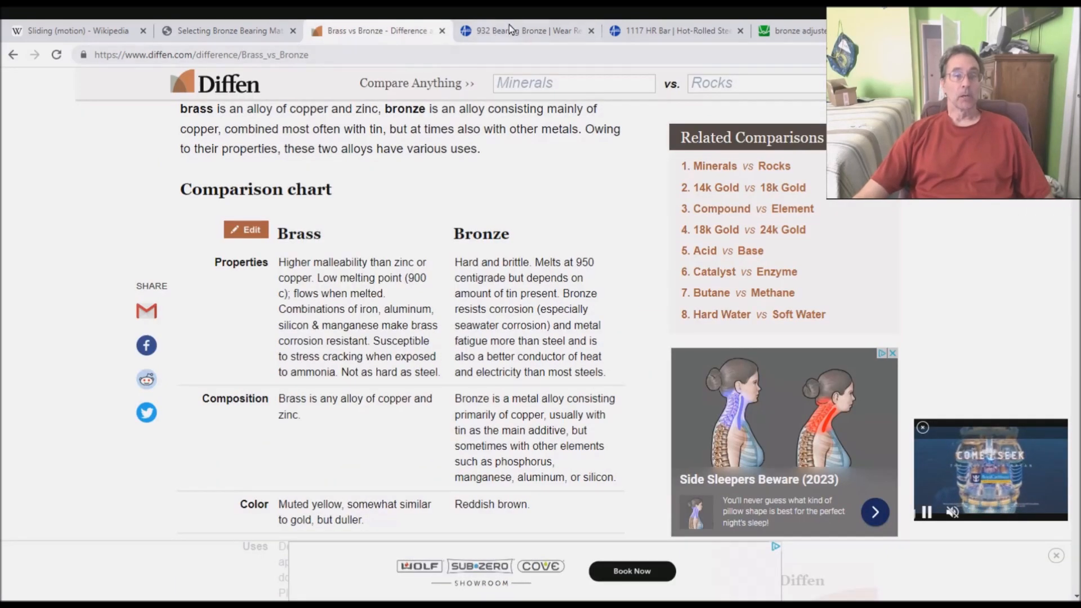
pyautogui.click(526, 31)
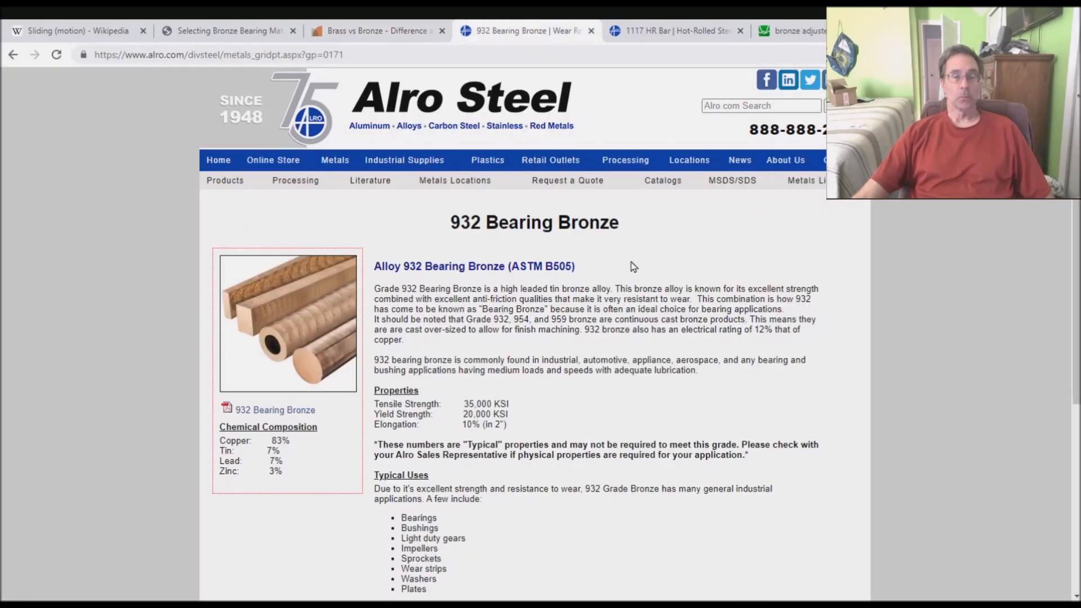
pyautogui.moveTo(640, 248)
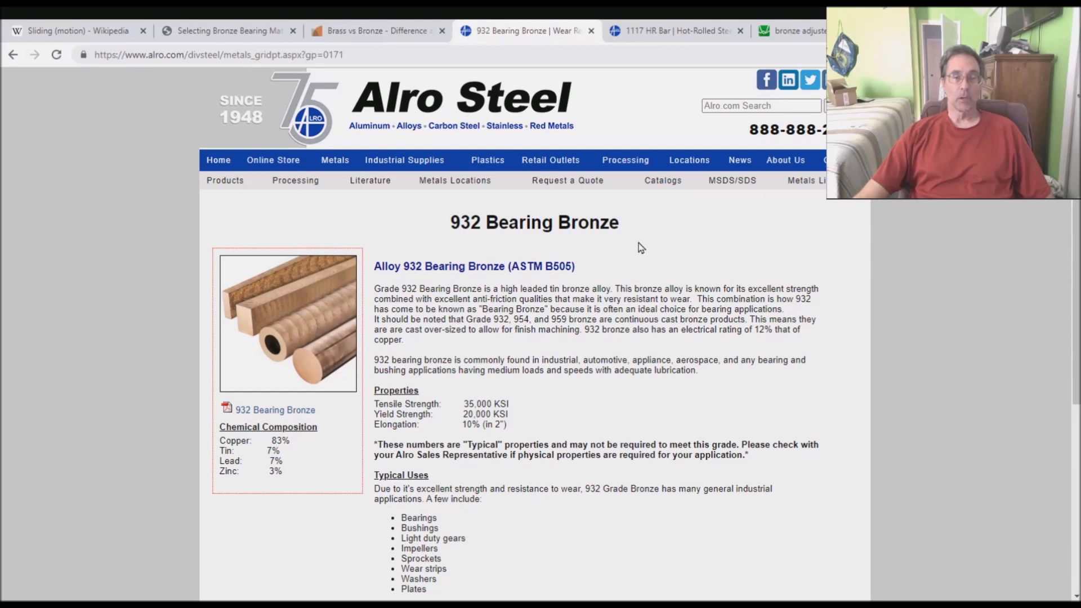
pyautogui.moveTo(551, 486)
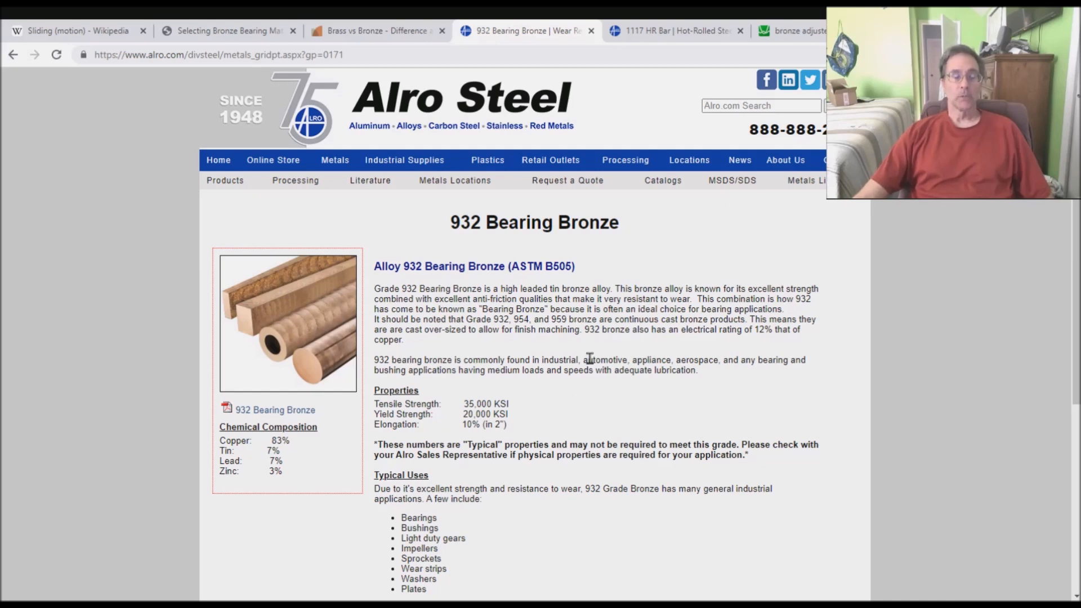
pyautogui.moveTo(593, 363)
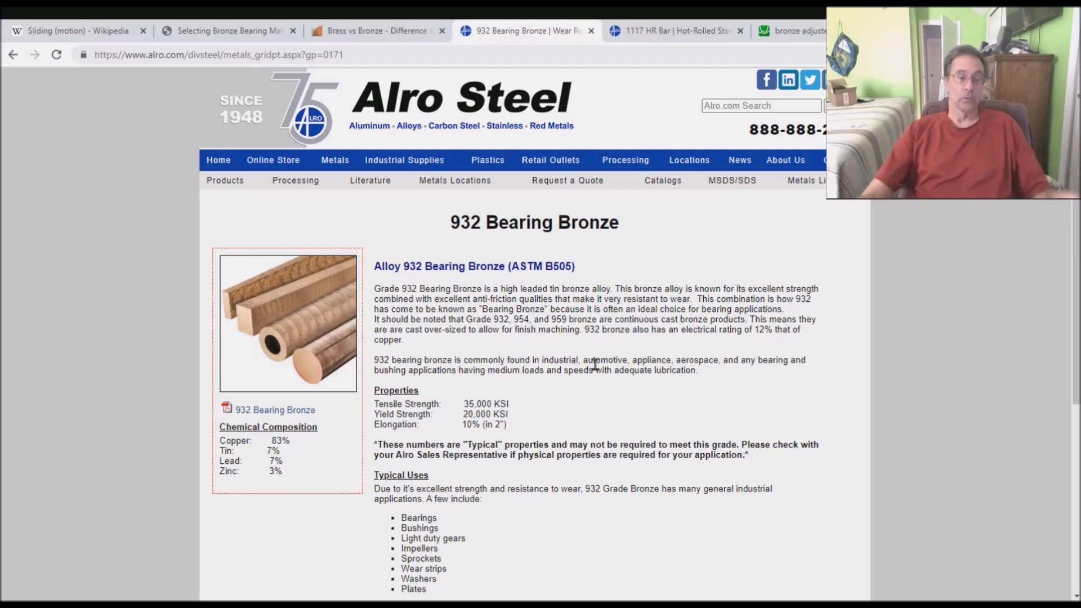
pyautogui.moveTo(452, 418)
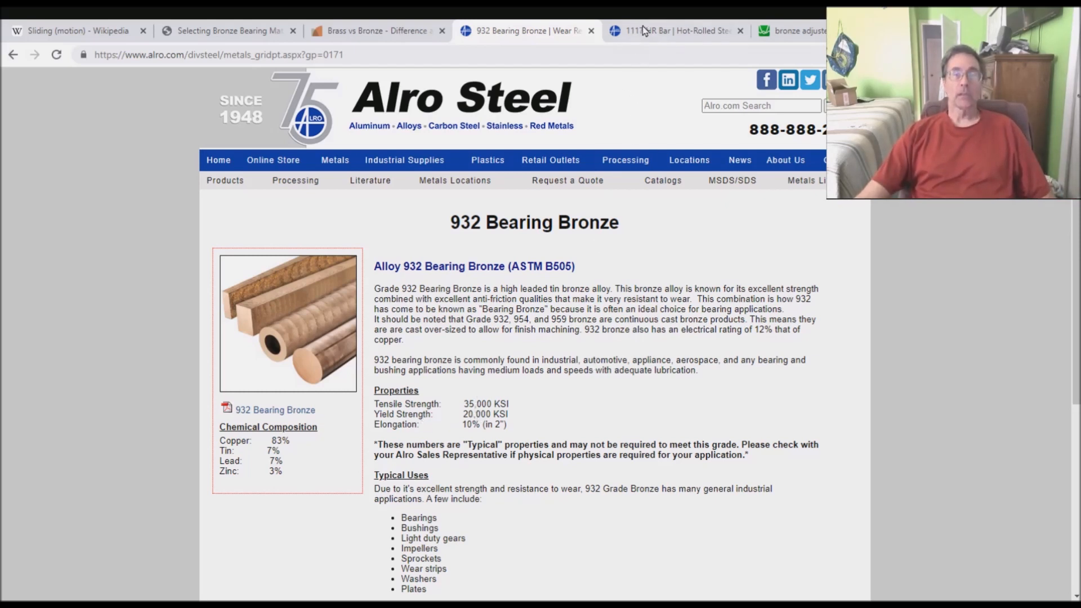
# Compare the 1117 HR steel bar page with 932 Bearing Bronze, then reopen the Sliding (motion) article
pyautogui.click(672, 30)
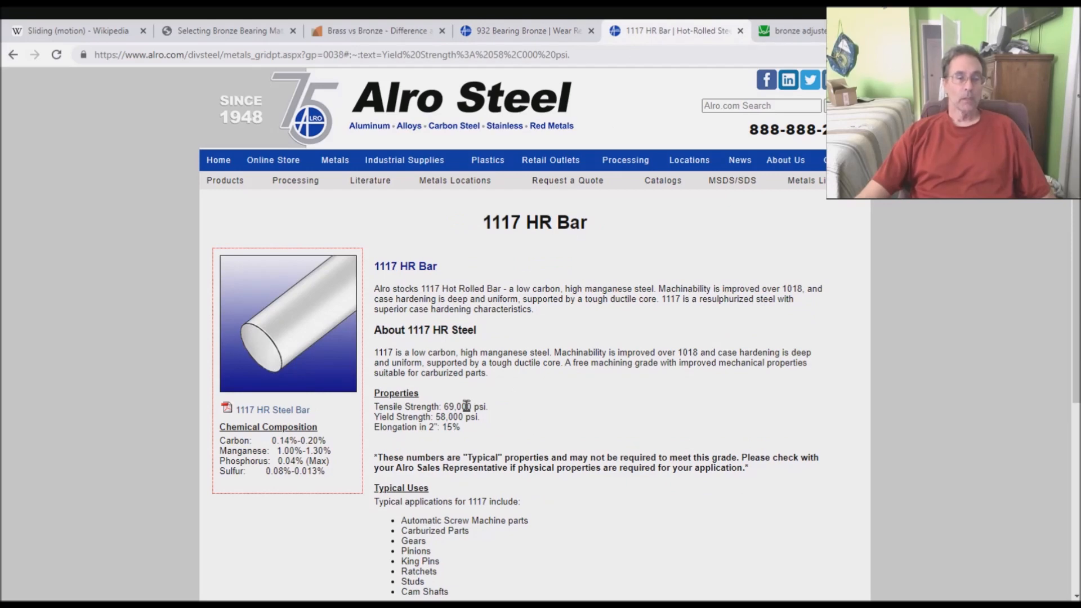
pyautogui.click(528, 31)
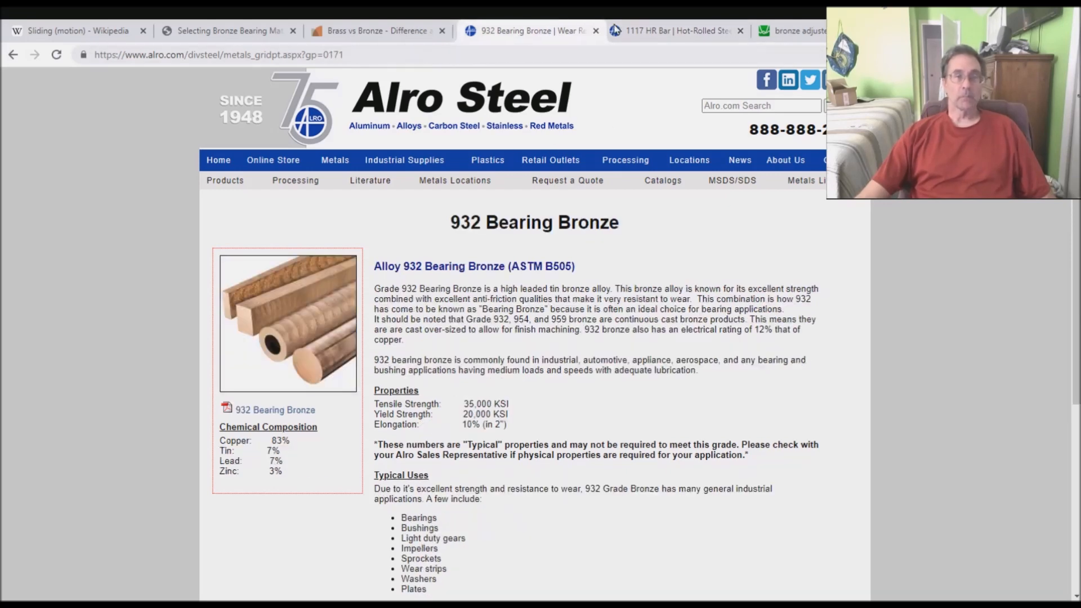
pyautogui.click(672, 30)
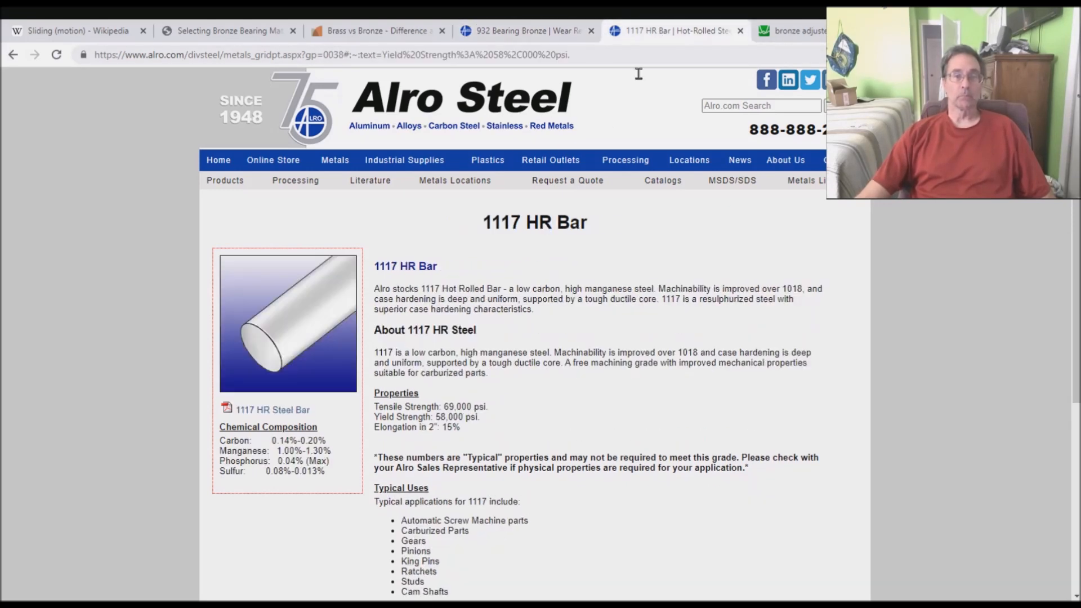
pyautogui.moveTo(673, 399)
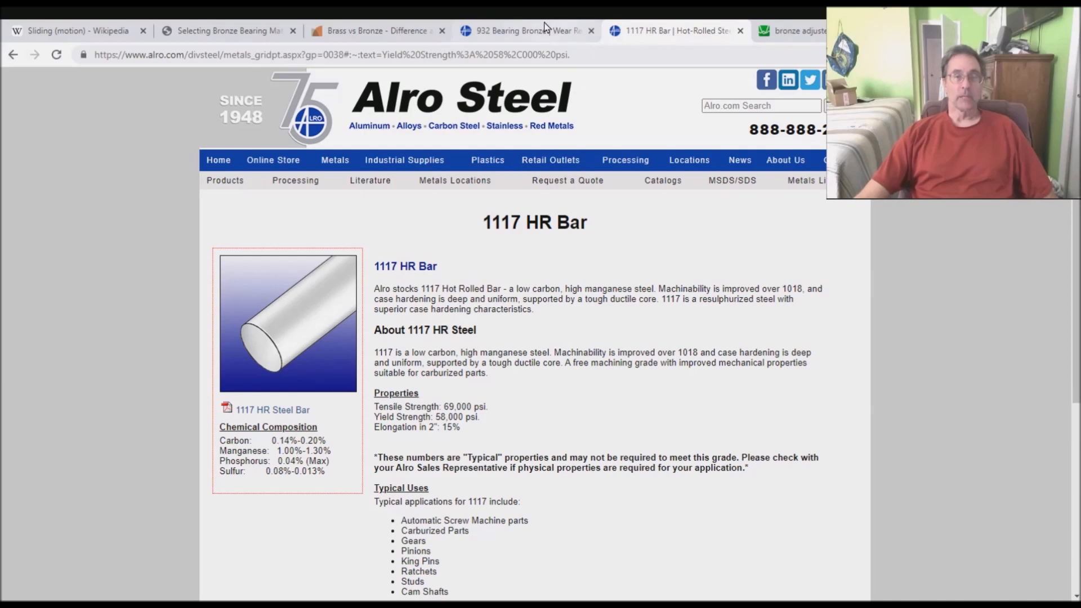
pyautogui.click(526, 31)
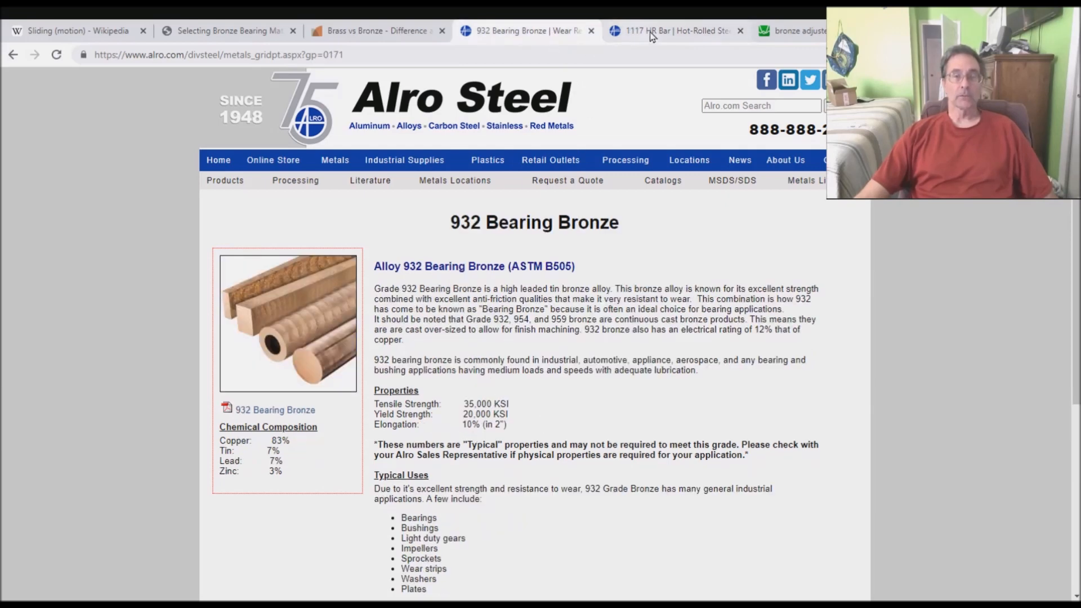
pyautogui.click(672, 31)
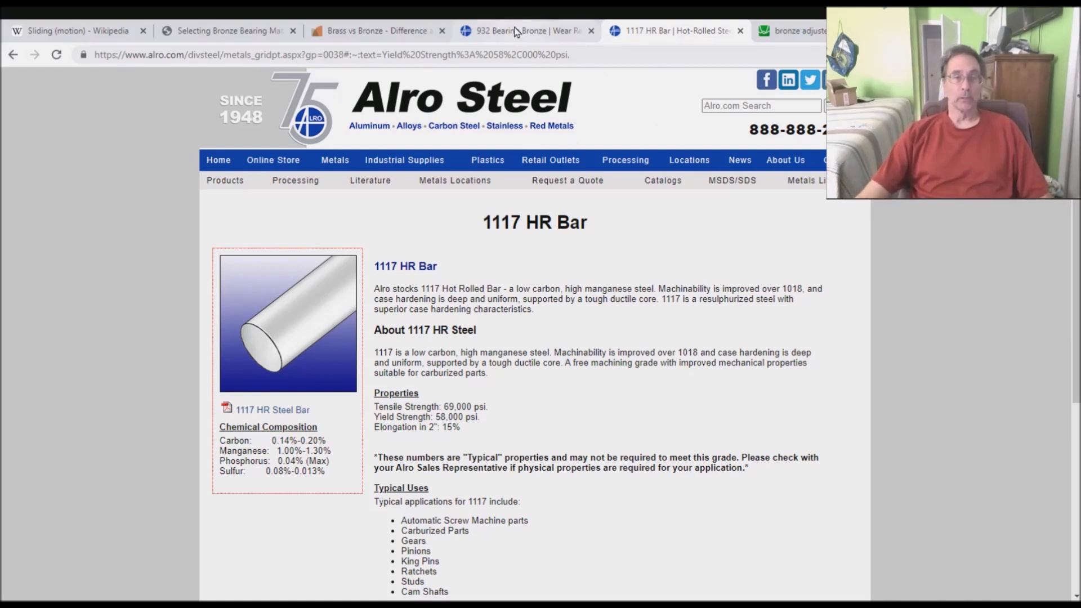
pyautogui.click(524, 31)
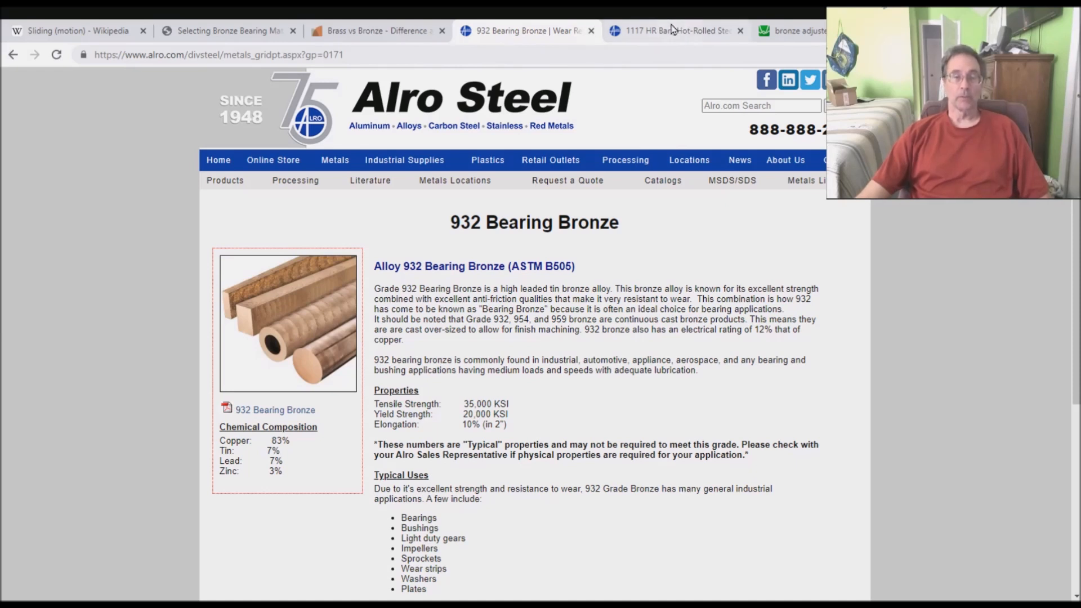
pyautogui.moveTo(677, 33)
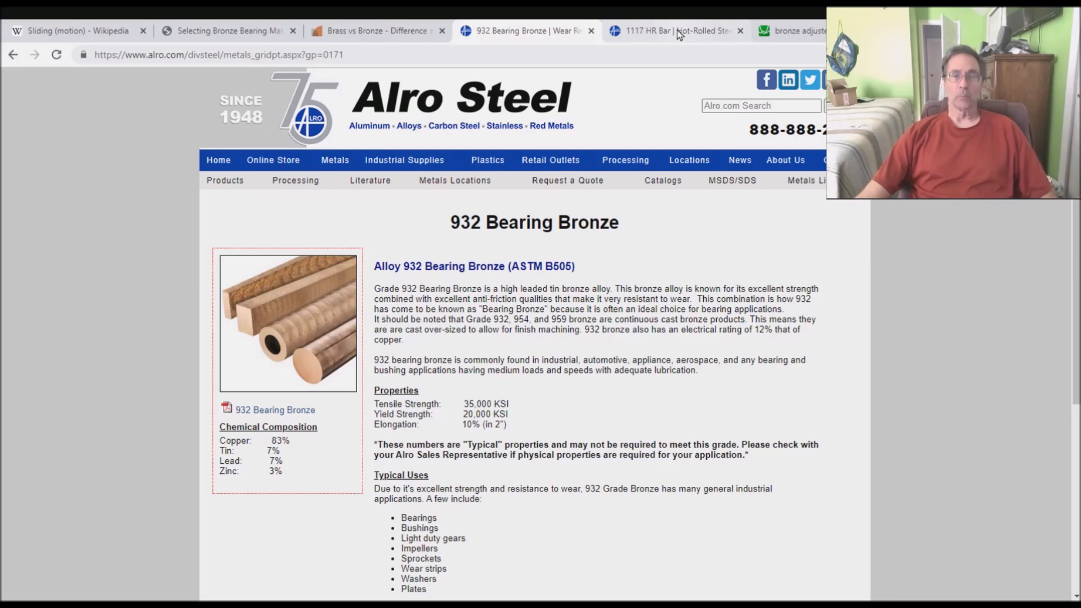
pyautogui.click(672, 30)
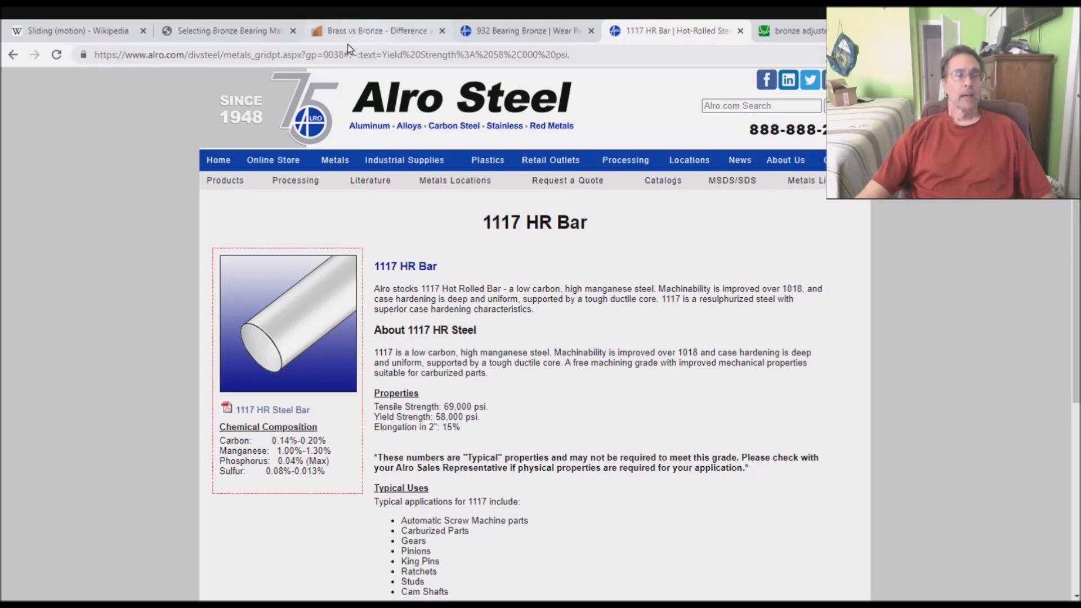
pyautogui.click(76, 30)
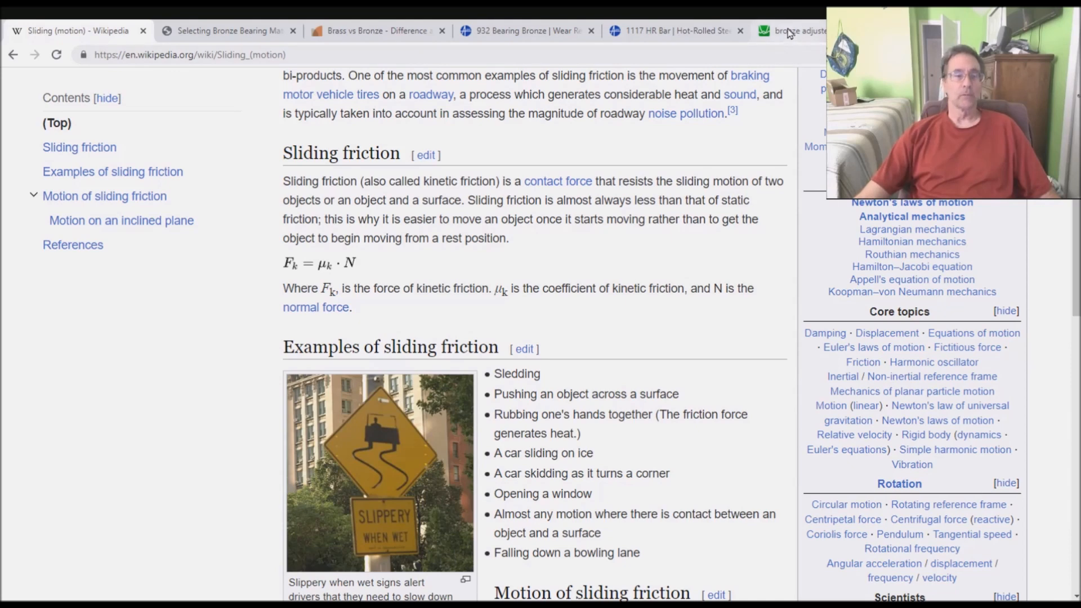
# Show the 'bronze adjusters' Desmos graph with its cam lift and valve lift arcs
pyautogui.click(793, 30)
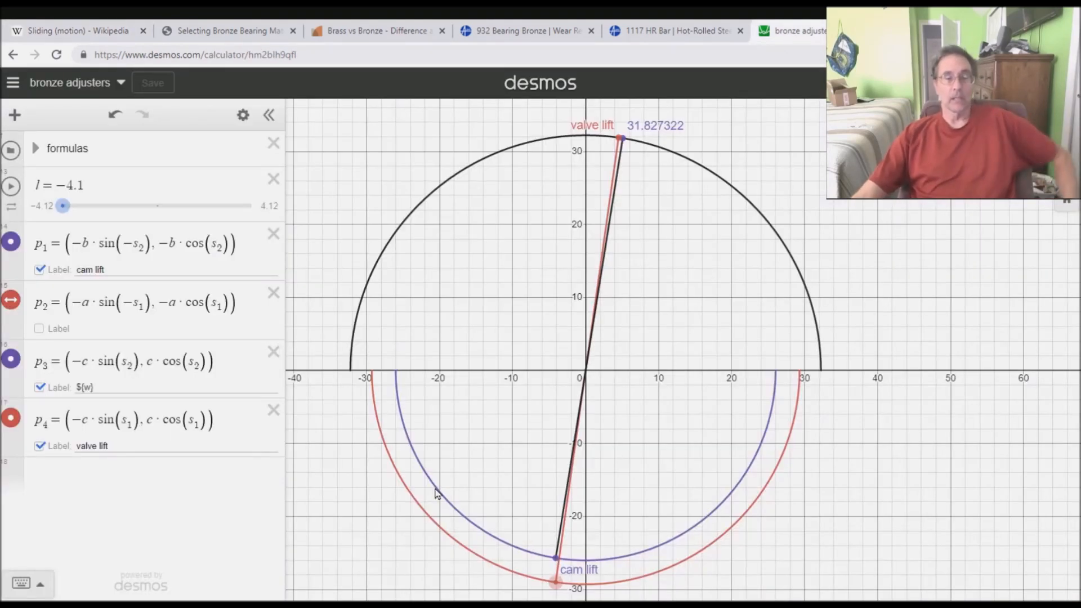
pyautogui.moveTo(300, 426)
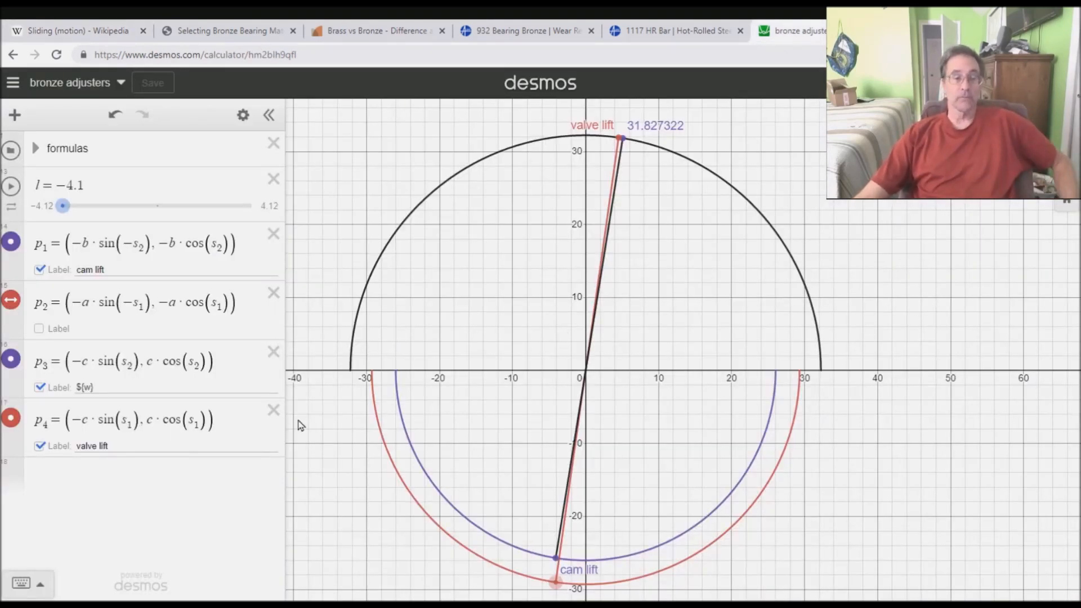
pyautogui.click(86, 386)
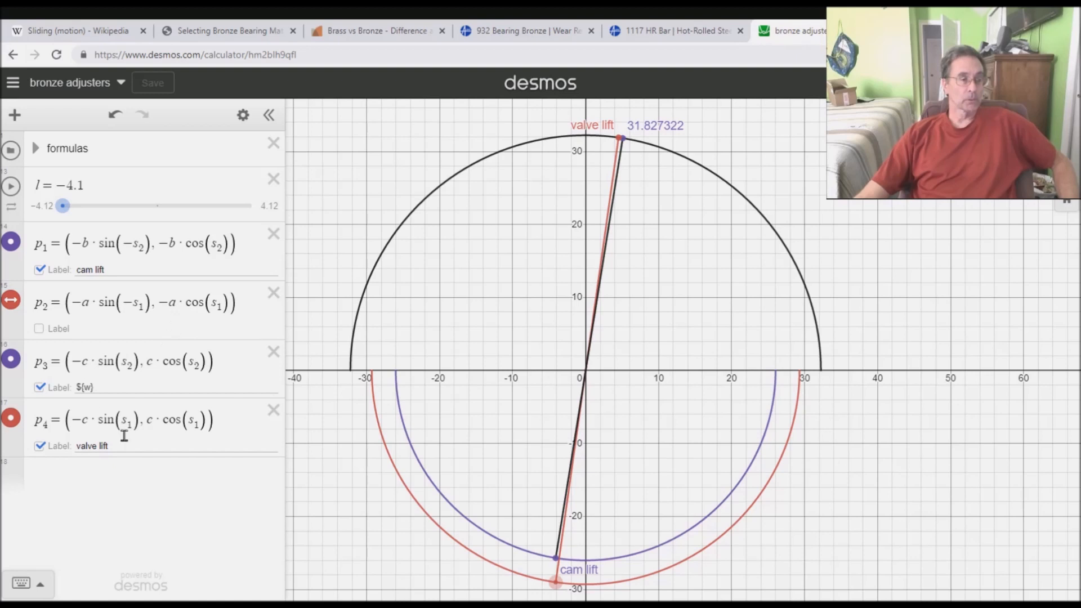
pyautogui.moveTo(526, 550)
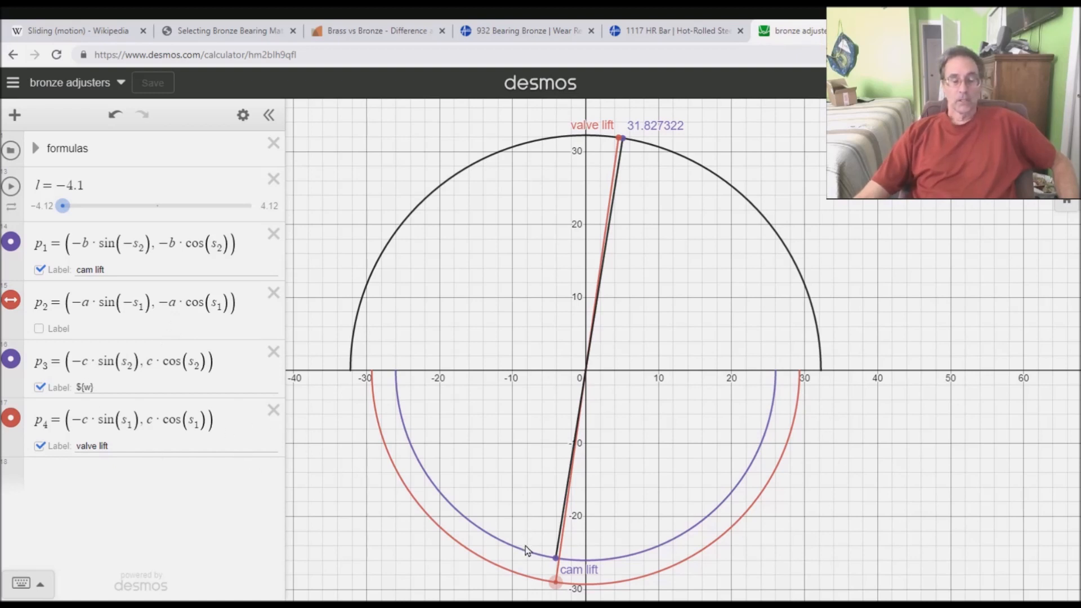
pyautogui.moveTo(93, 518)
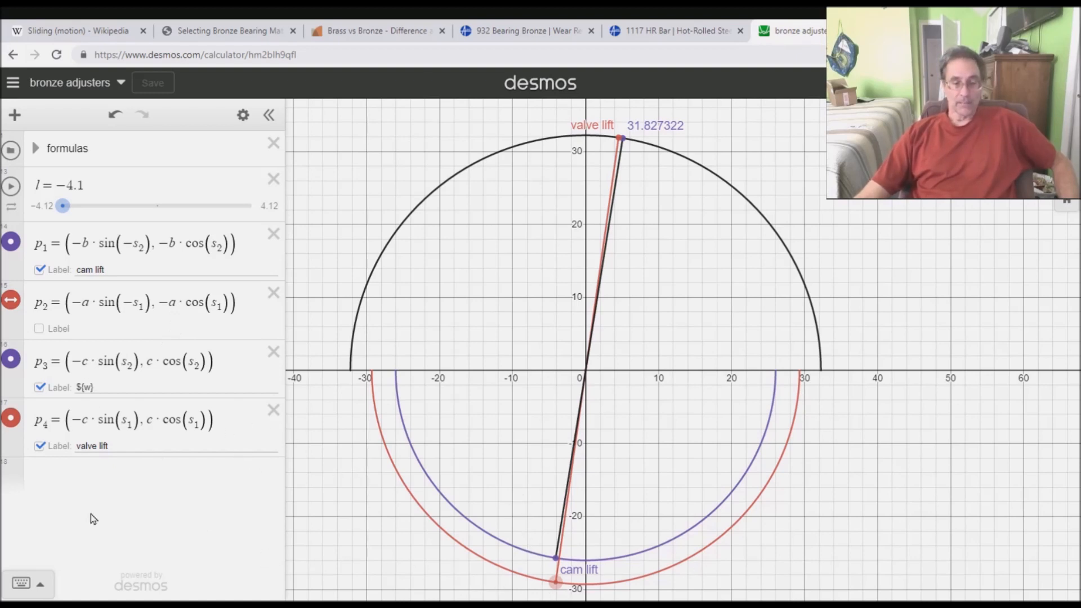
pyautogui.moveTo(578, 569)
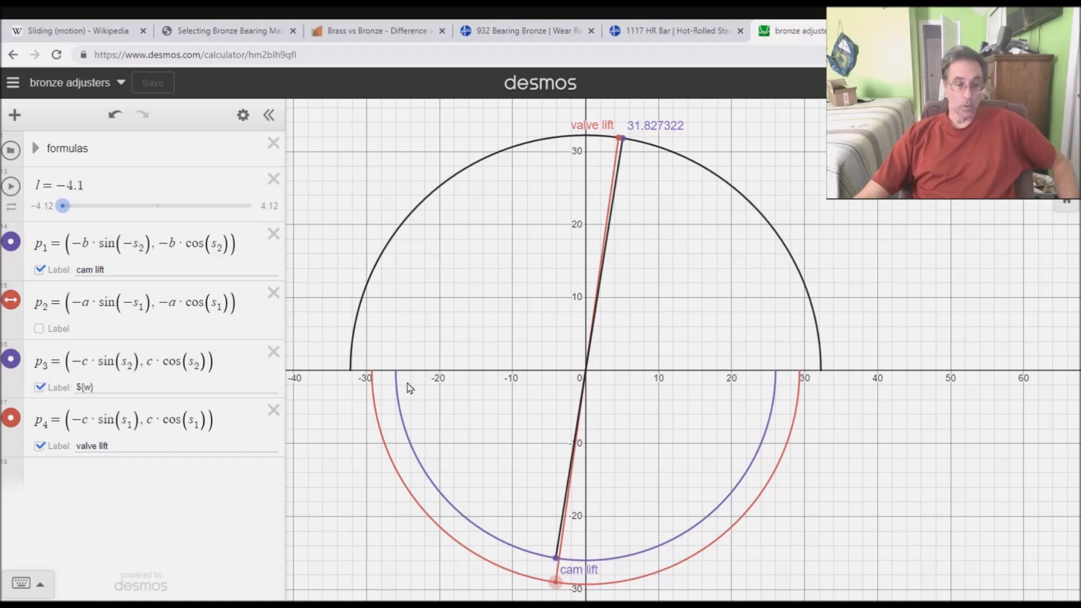
pyautogui.moveTo(779, 376)
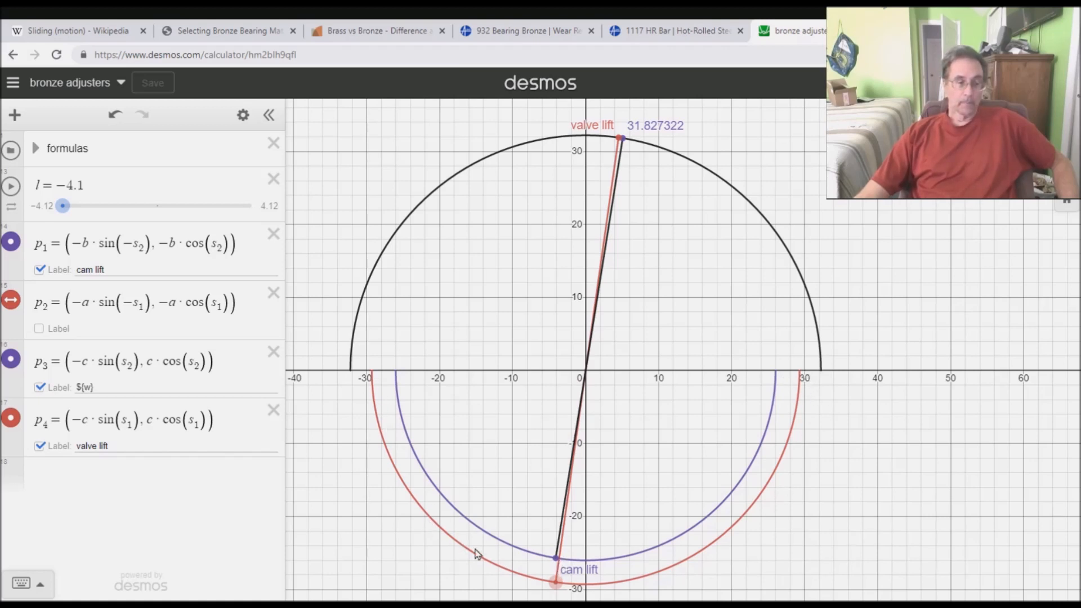
pyautogui.moveTo(419, 226)
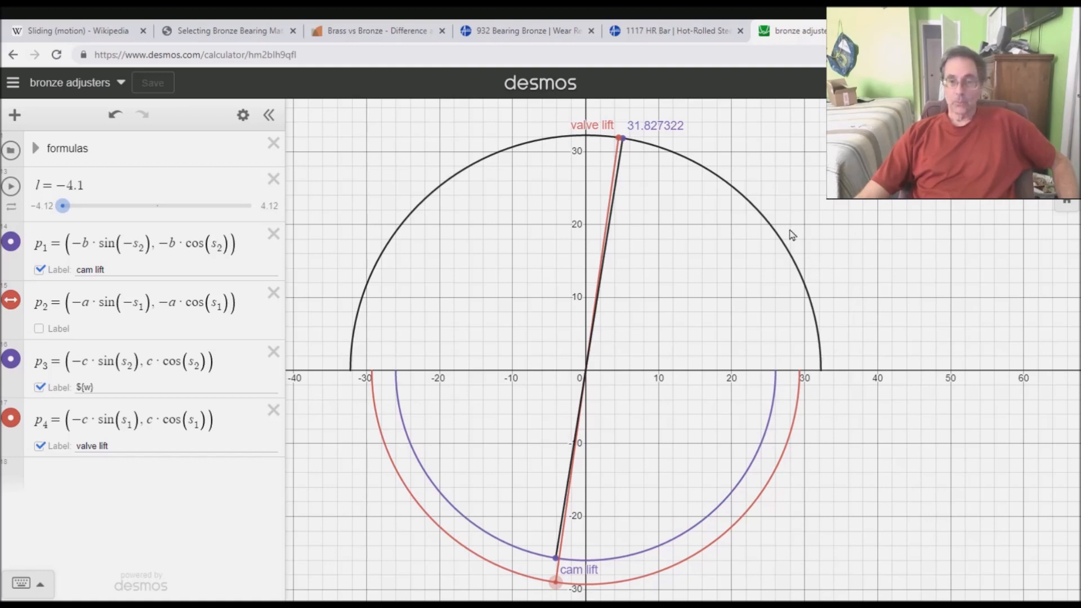
pyautogui.moveTo(655, 145)
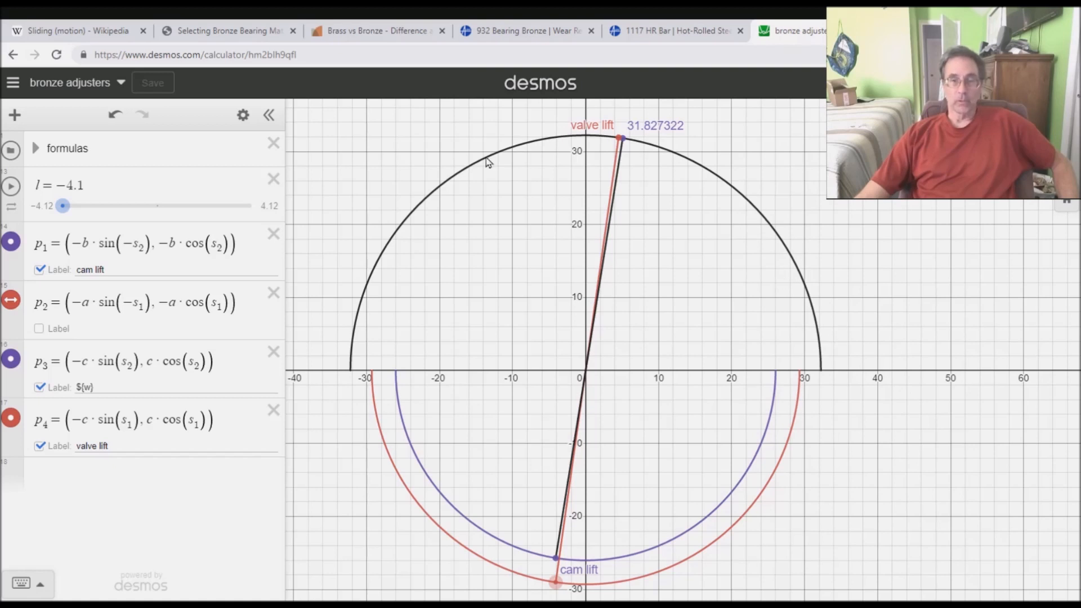
pyautogui.moveTo(116, 318)
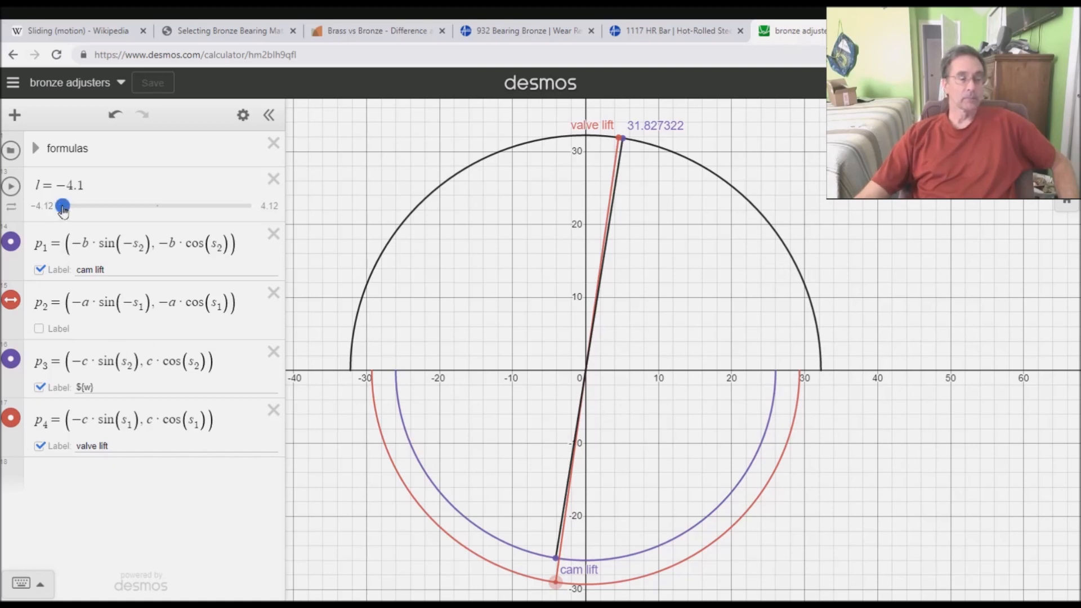
pyautogui.moveTo(96, 210)
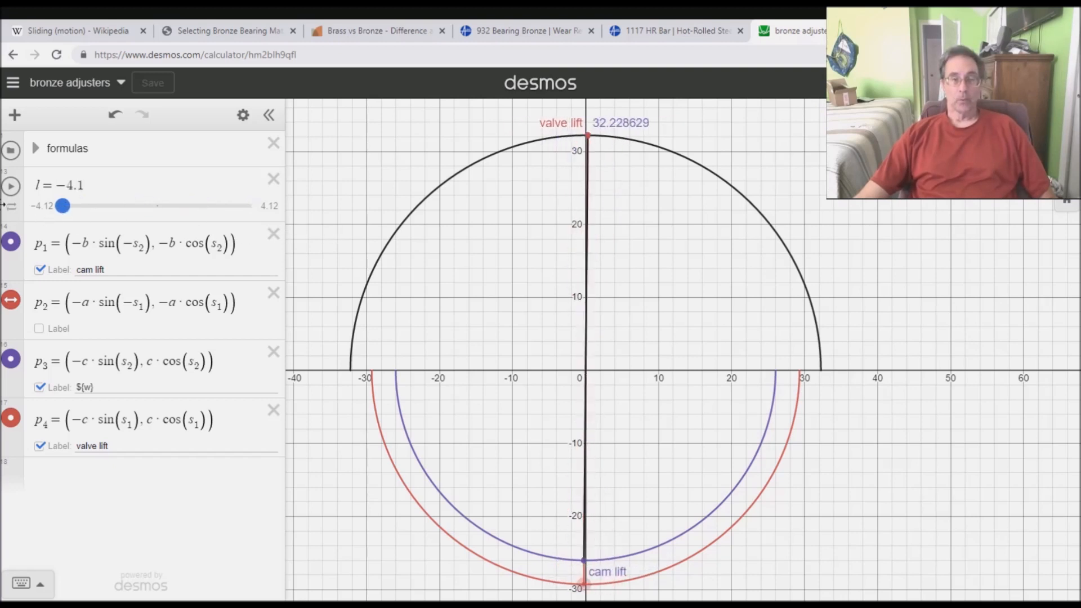
# Sweep the l slider from about -2.08 up to its 4.1 maximum, then return it to 0
pyautogui.moveTo(63, 205); pyautogui.dragTo(121, 205)
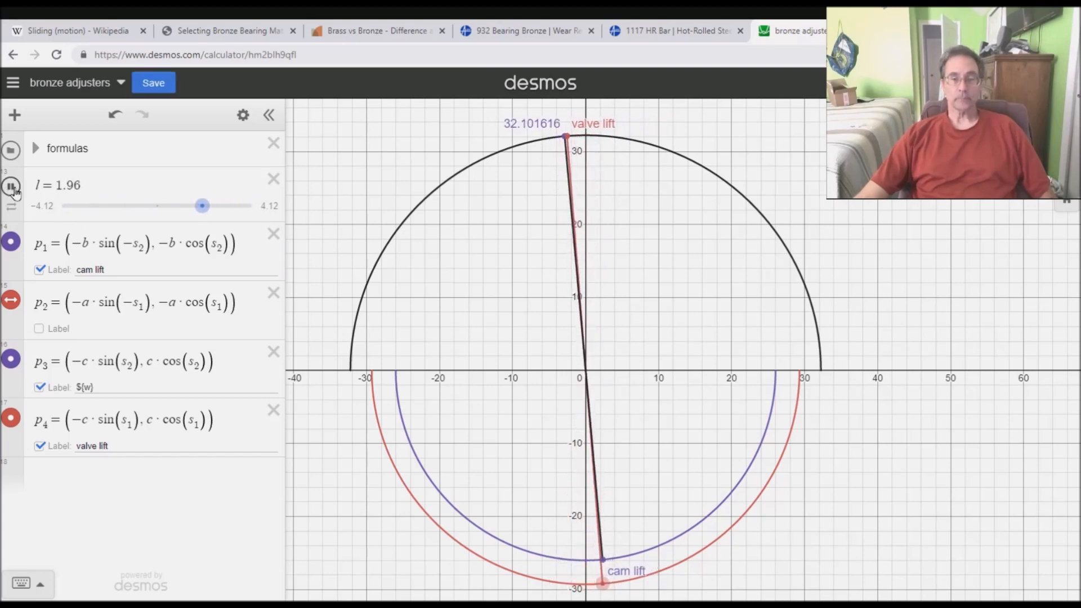
pyautogui.moveTo(202, 206); pyautogui.dragTo(233, 206)
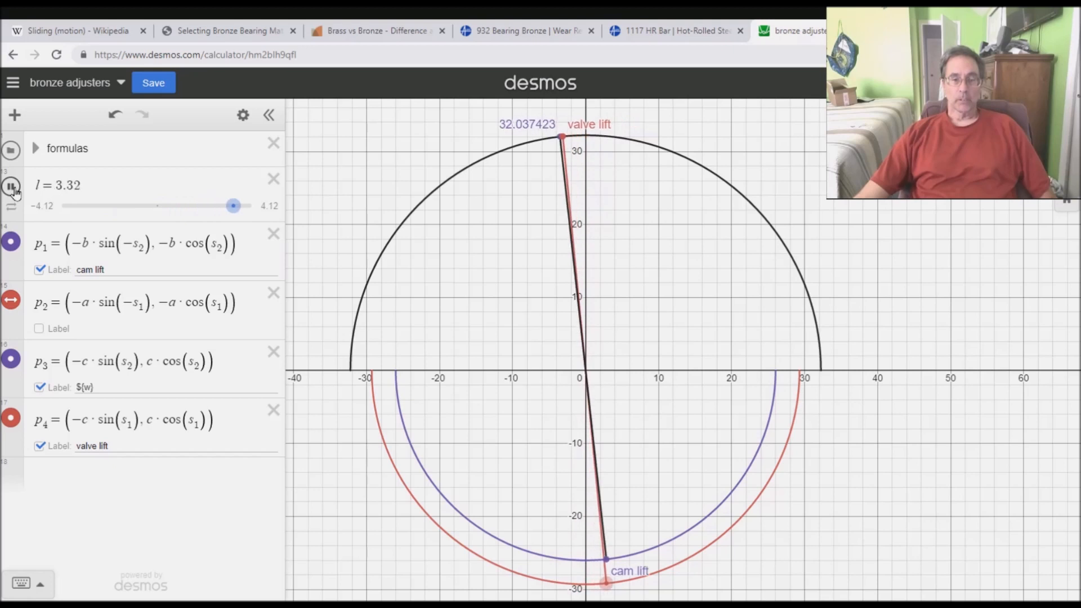
pyautogui.moveTo(234, 206); pyautogui.dragTo(162, 206)
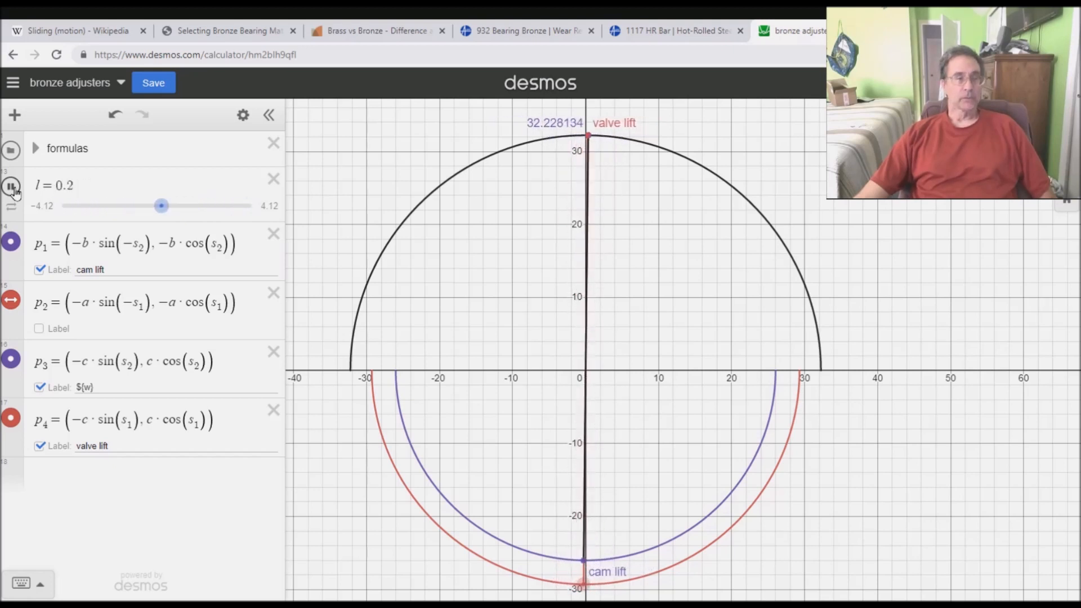
pyautogui.moveTo(161, 206); pyautogui.dragTo(122, 206)
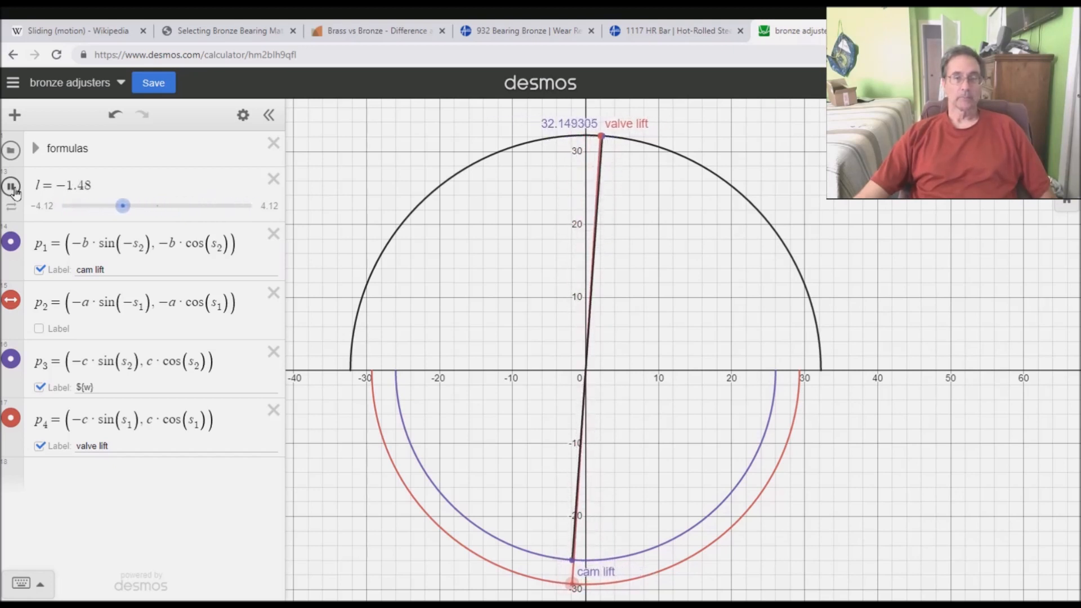
pyautogui.moveTo(123, 206); pyautogui.dragTo(65, 206)
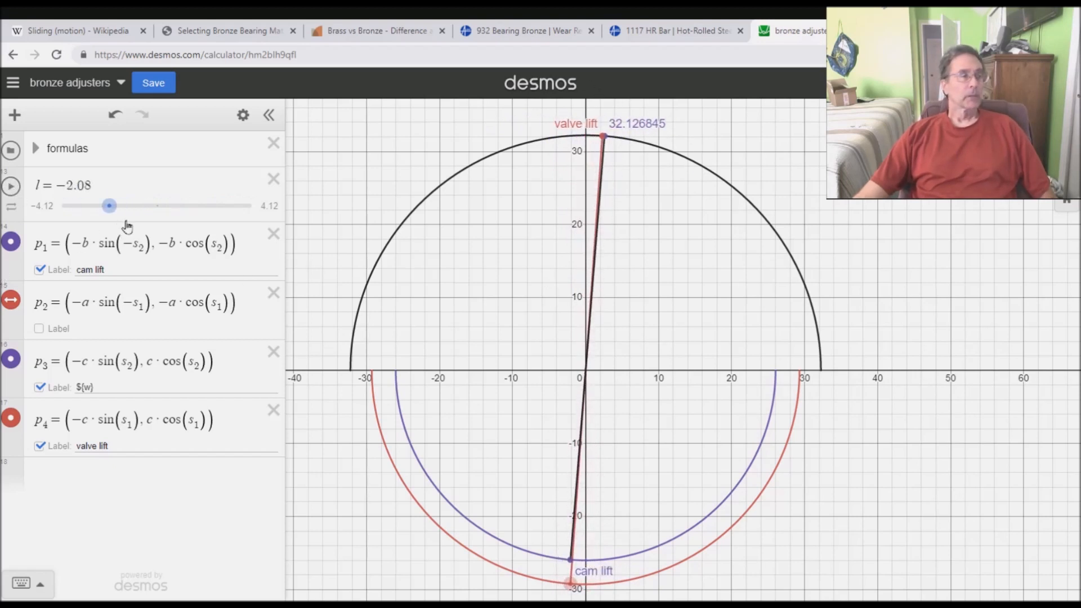
pyautogui.moveTo(109, 205); pyautogui.dragTo(252, 206)
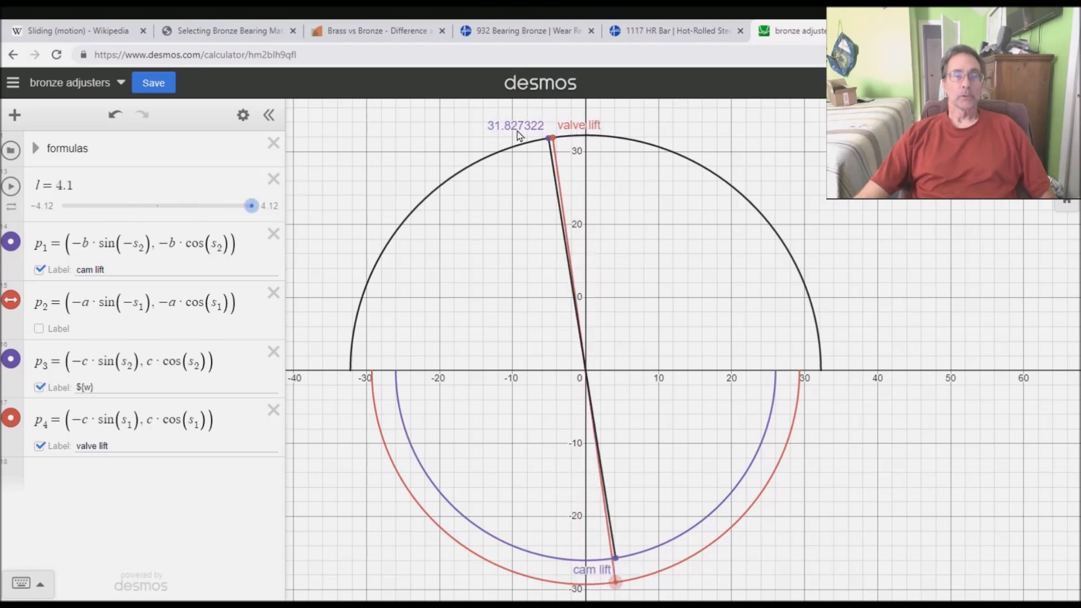
pyautogui.moveTo(249, 205); pyautogui.dragTo(184, 205)
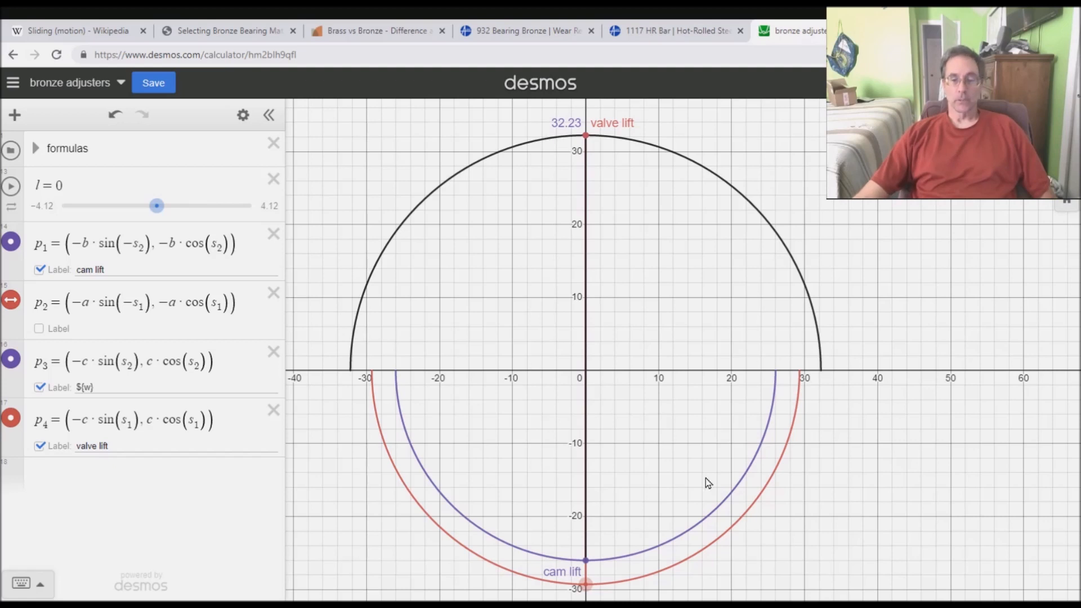
pyautogui.moveTo(753, 595)
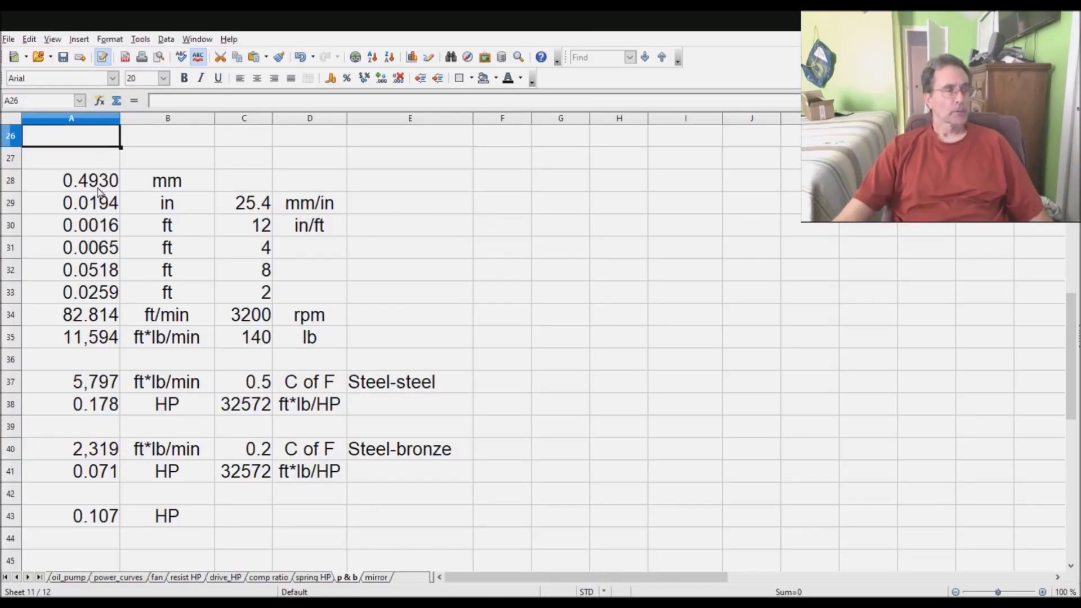
pyautogui.click(71, 180)
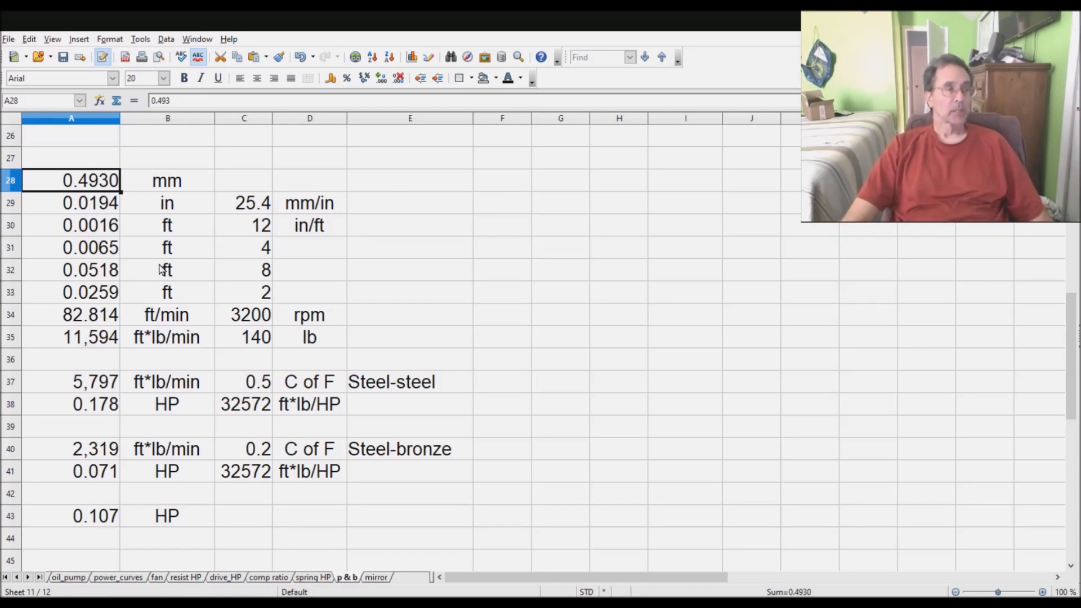
pyautogui.click(257, 77)
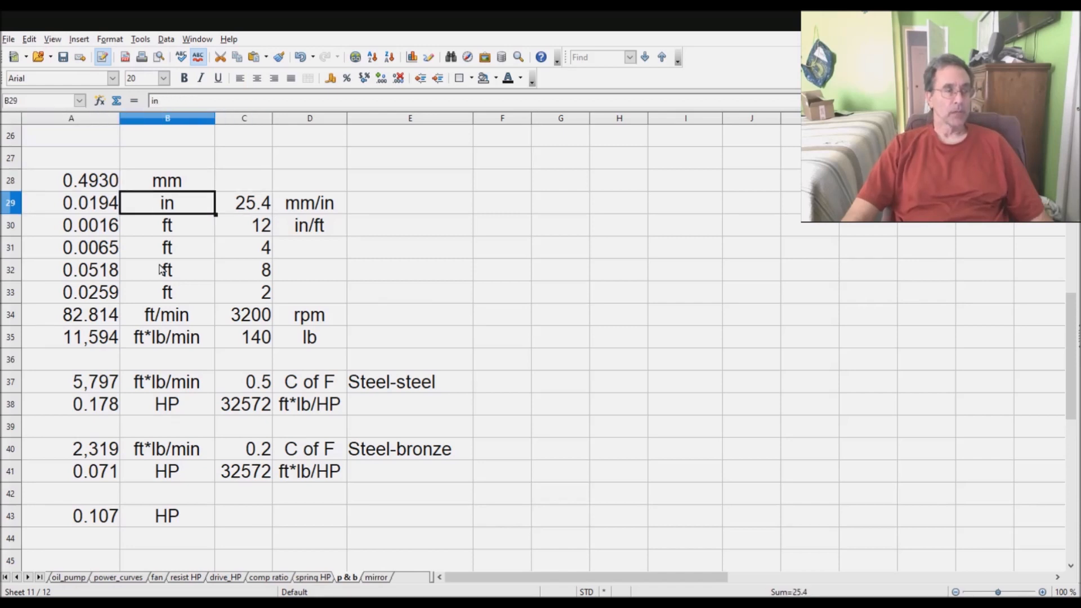
pyautogui.click(71, 225)
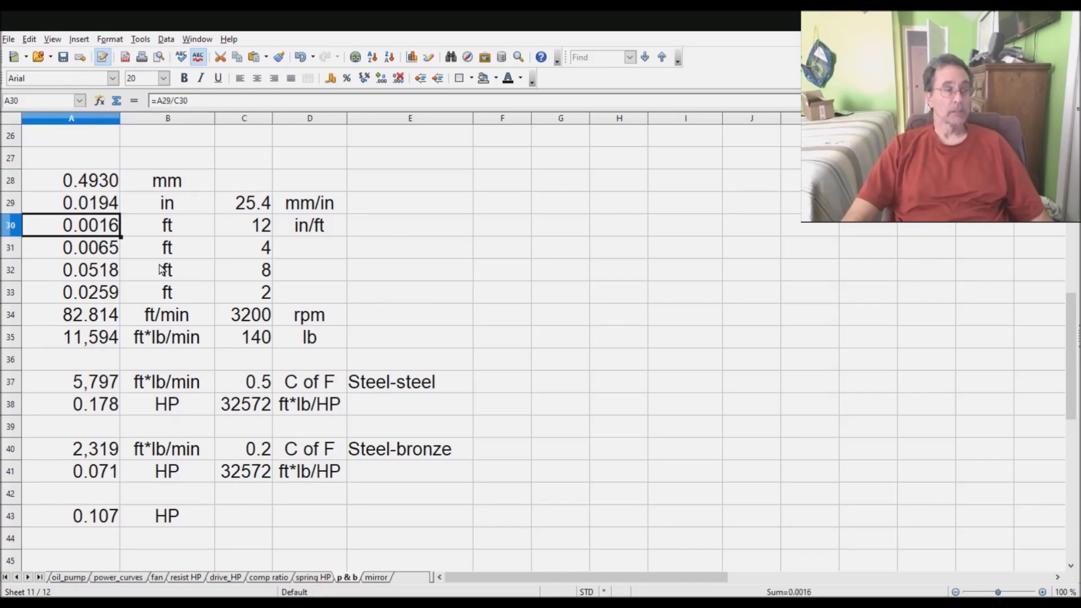
pyautogui.click(167, 225)
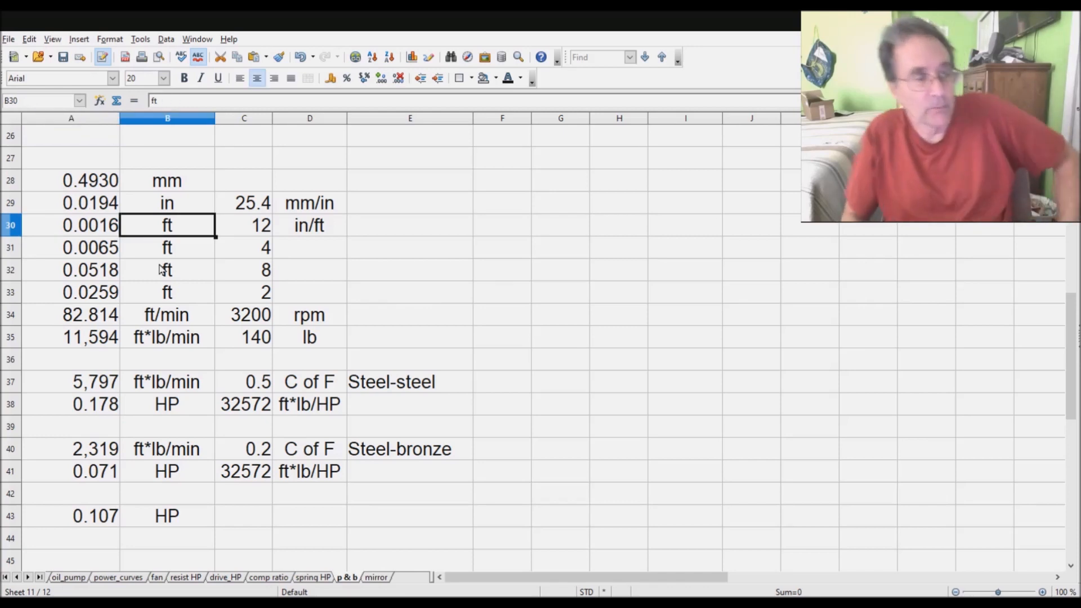
pyautogui.click(243, 225)
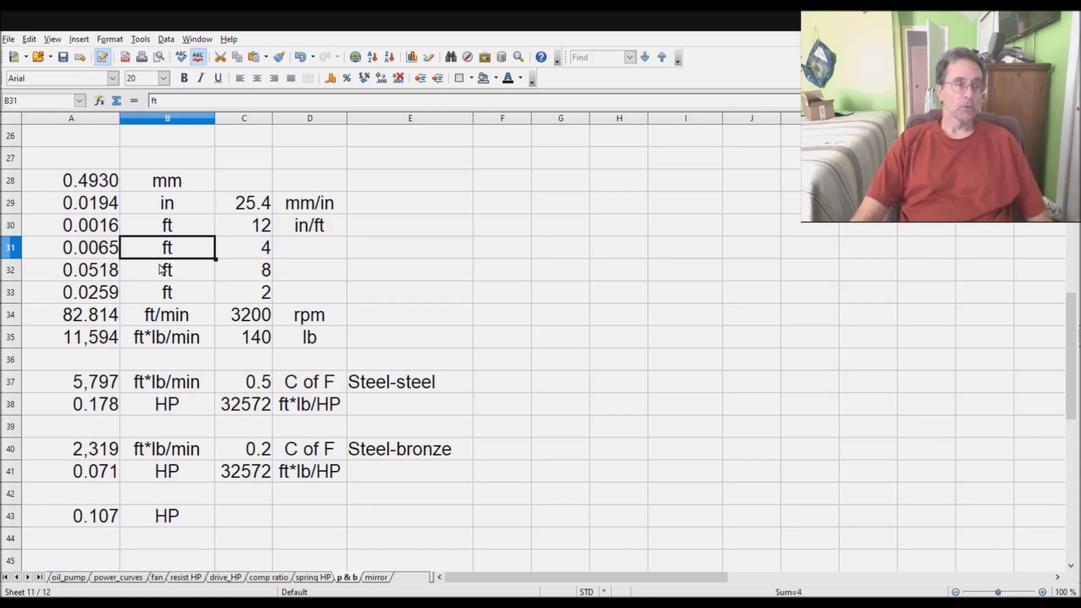
pyautogui.click(71, 270)
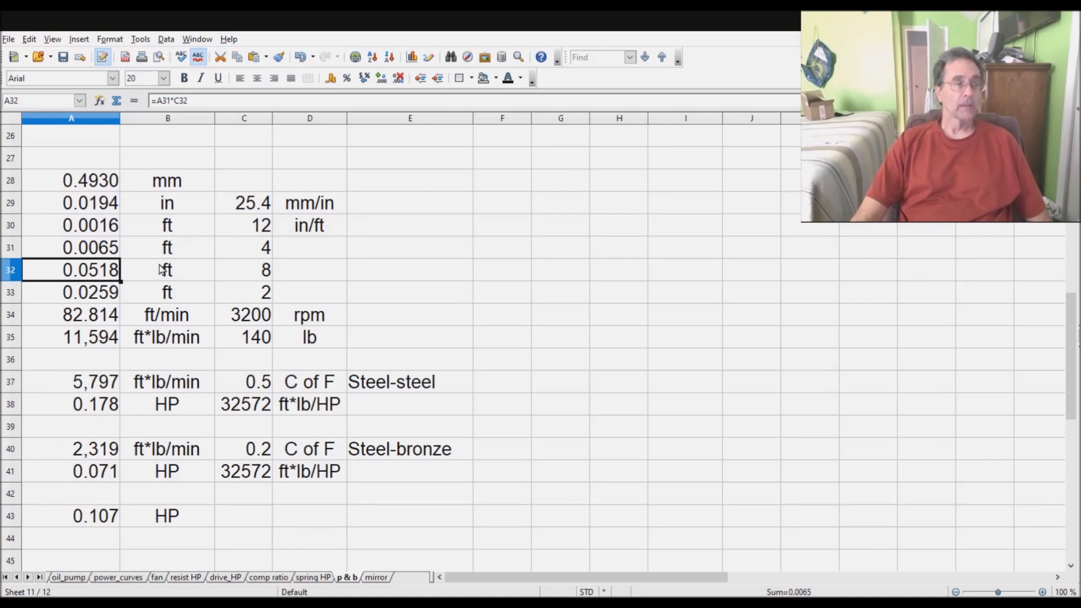
pyautogui.click(244, 269)
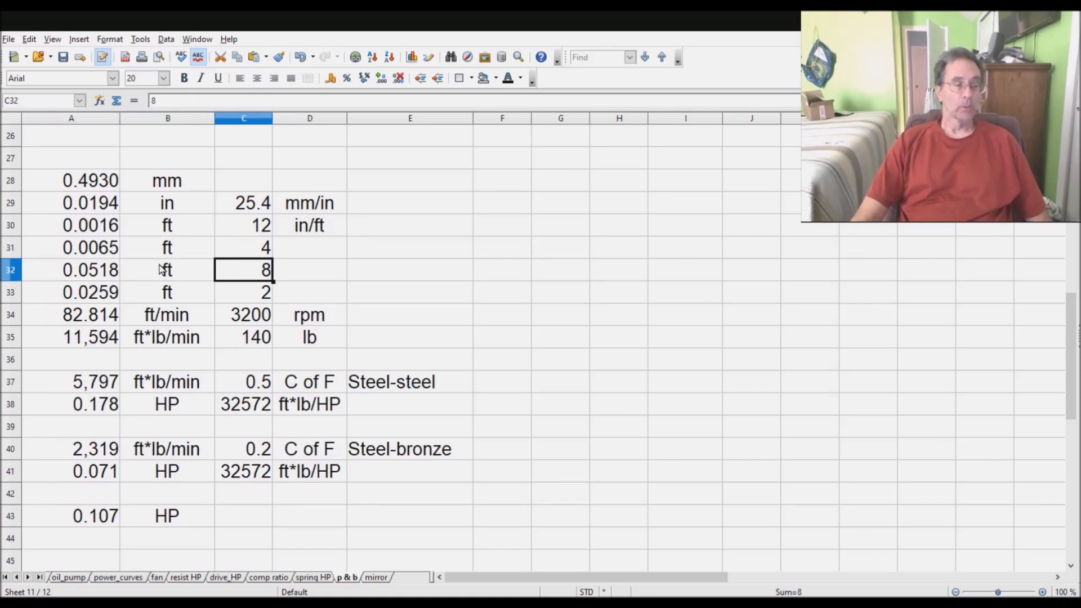
pyautogui.click(71, 269)
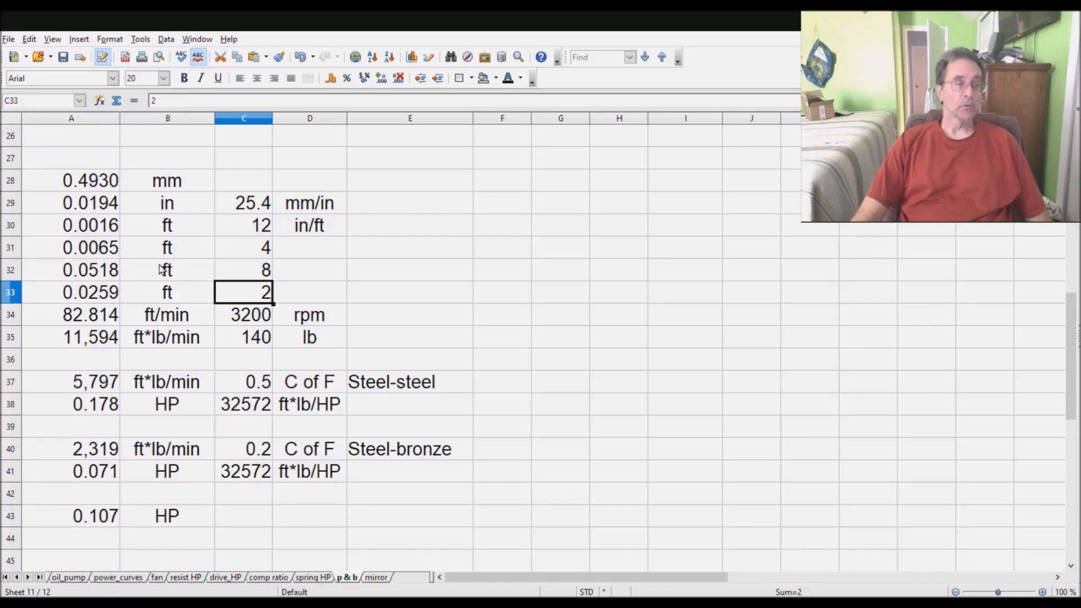
pyautogui.click(71, 292)
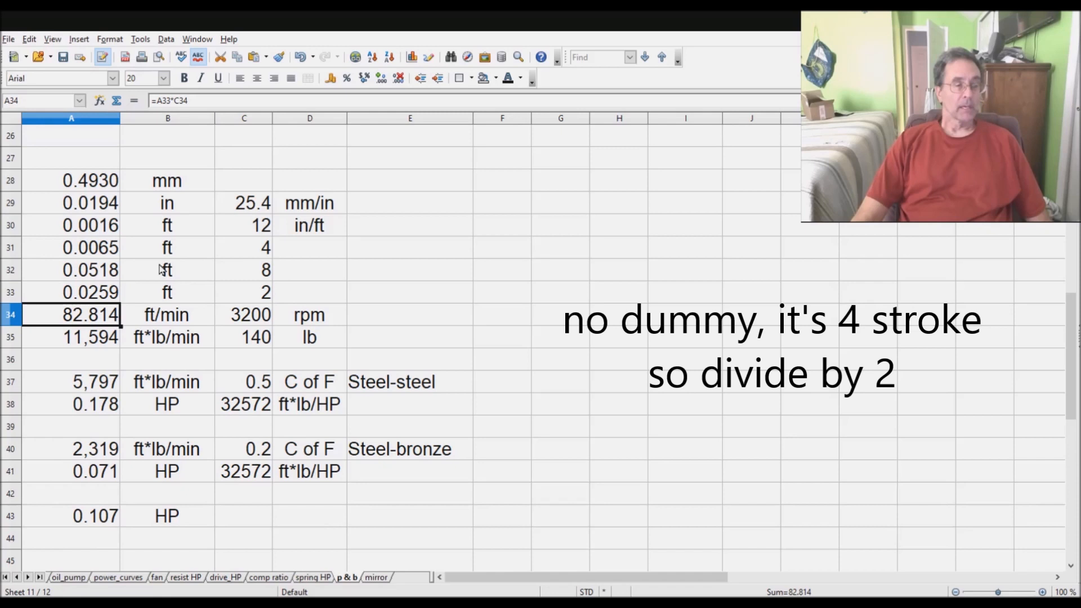
pyautogui.click(243, 314)
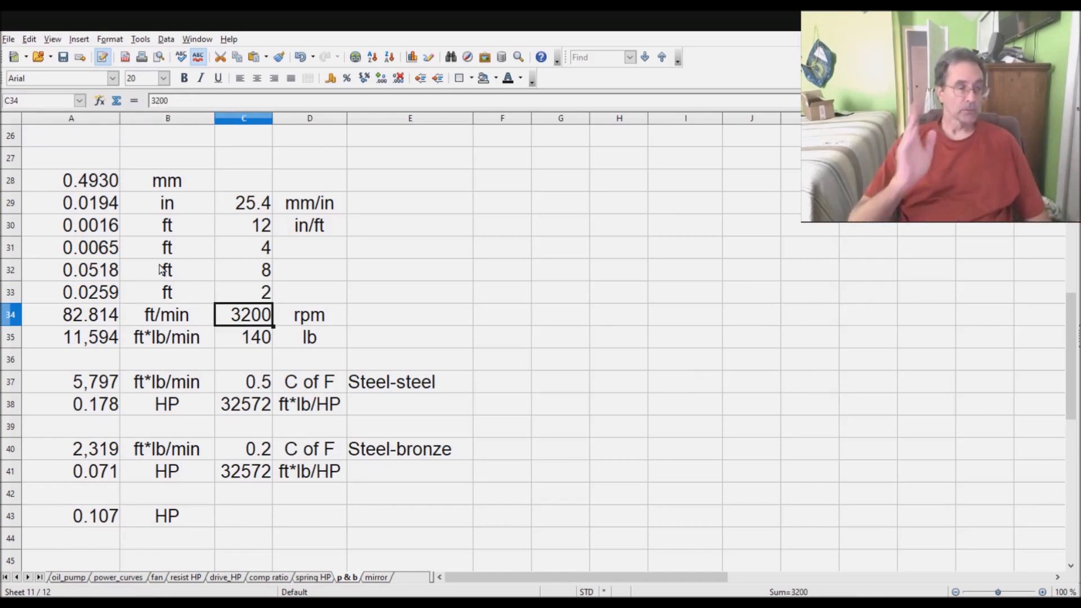
pyautogui.click(71, 315)
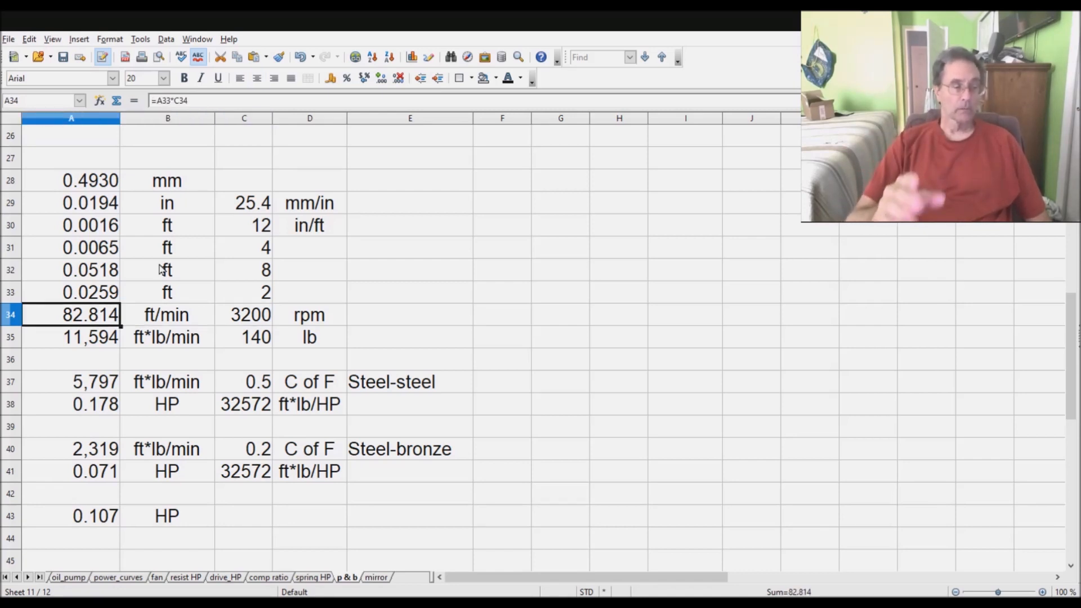
pyautogui.click(167, 338)
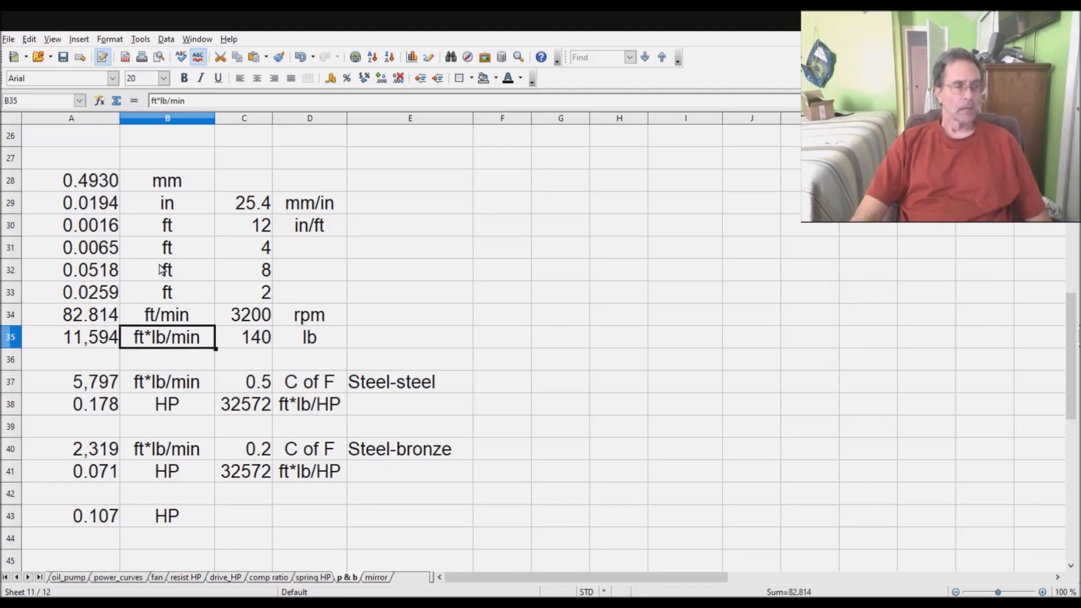
pyautogui.click(243, 337)
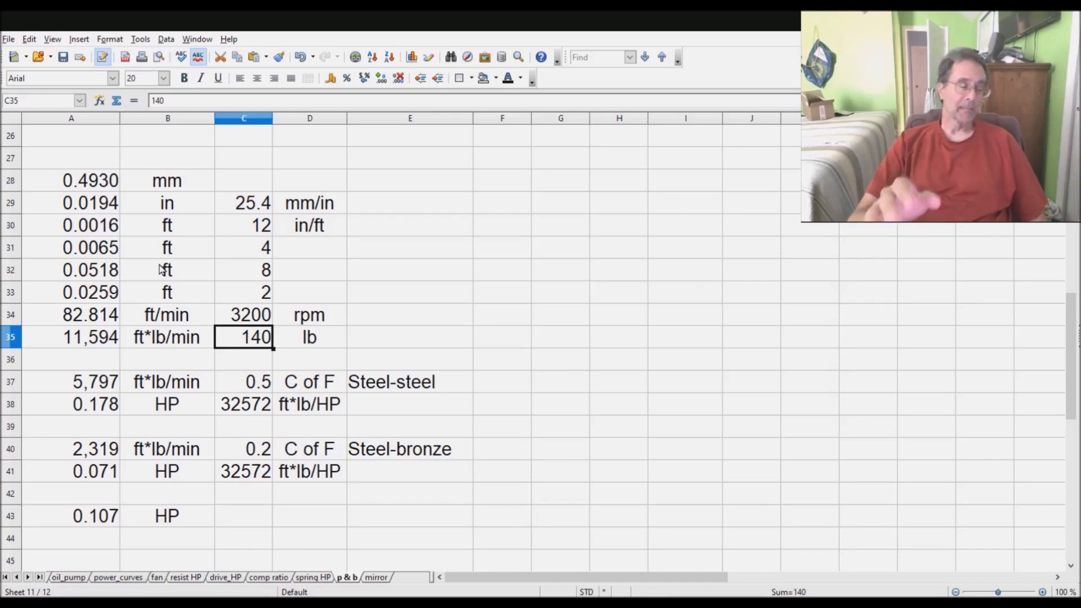
pyautogui.click(71, 337)
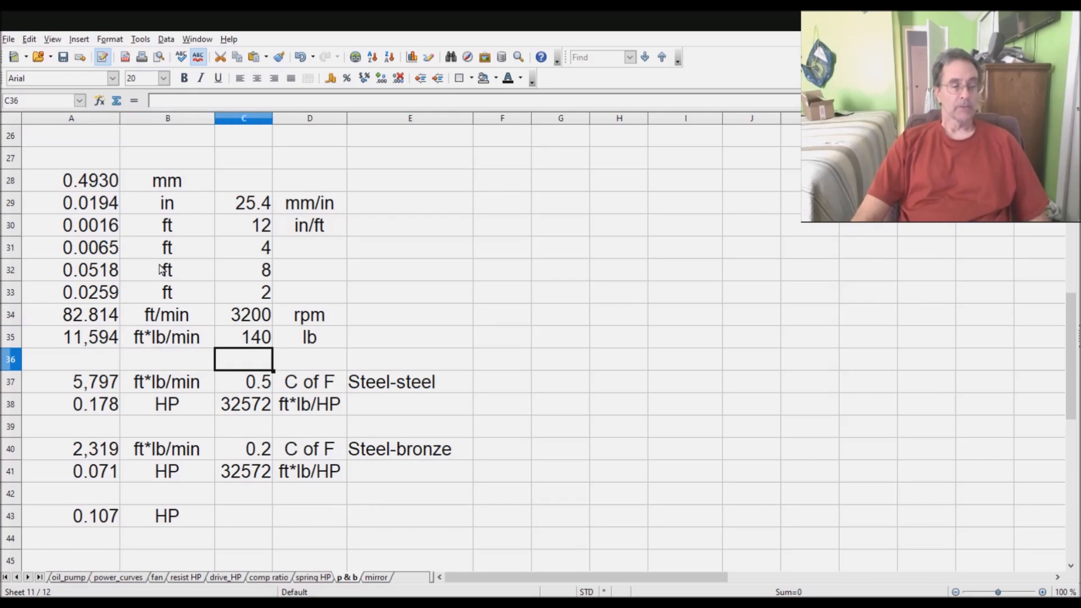
# Change the steel-steel friction coefficient in C37 to 1.0
pyautogui.click(243, 381)
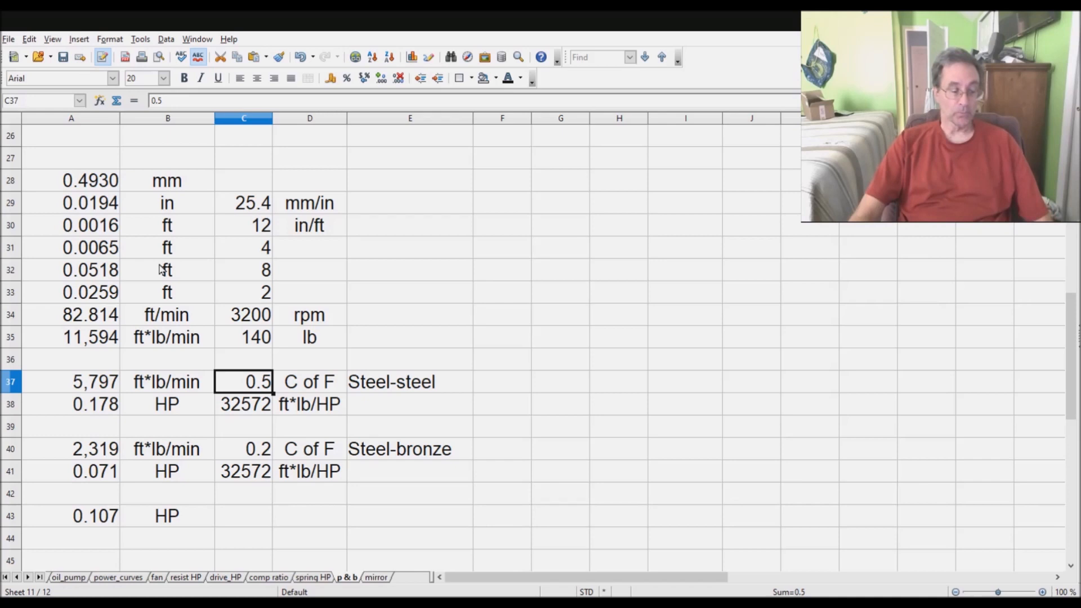
pyautogui.write('1.0')
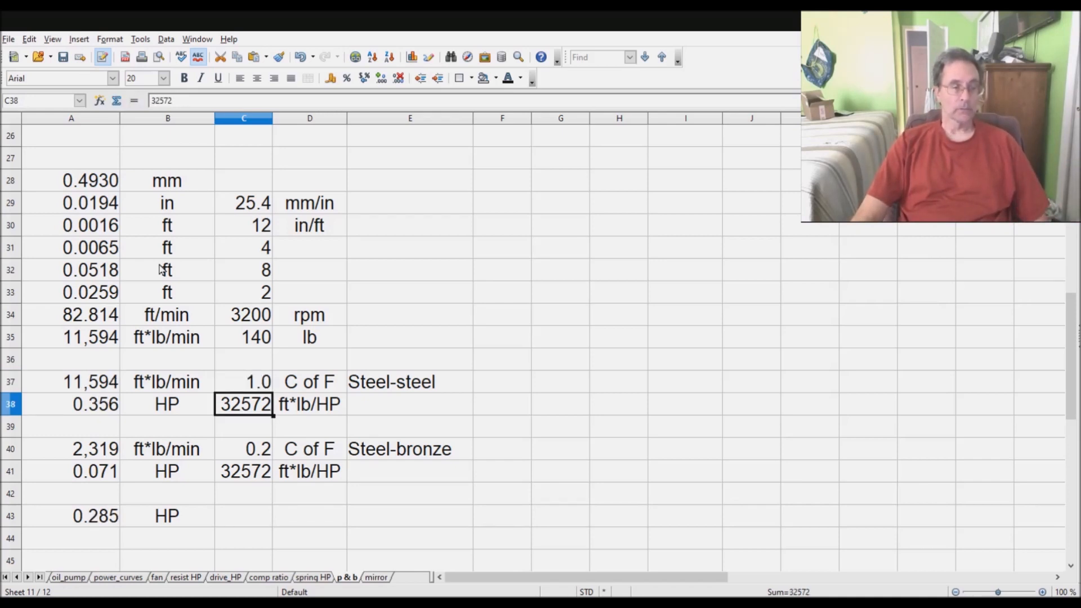
pyautogui.click(243, 381)
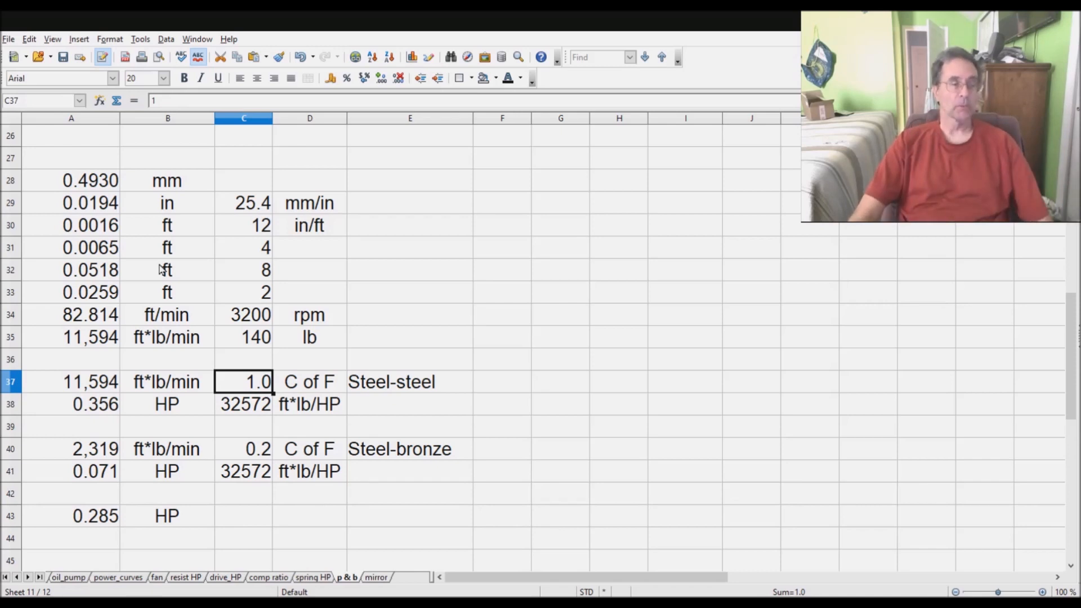
# Check the horsepower formulas: 0.356 HP steel-steel, 0.071 HP bronze, 0.285 HP saved
pyautogui.click(243, 405)
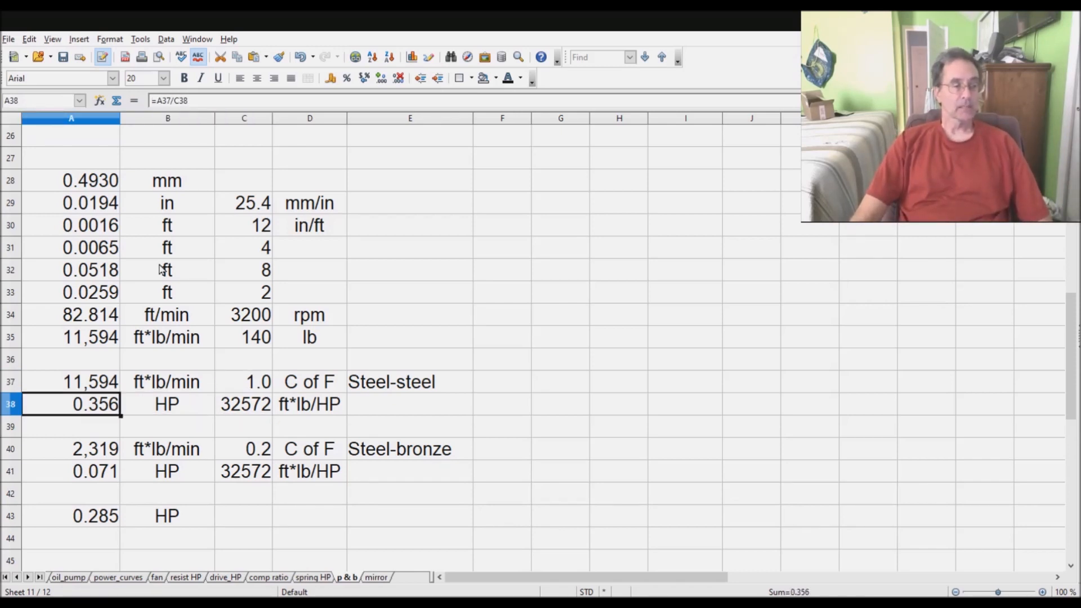
pyautogui.click(243, 404)
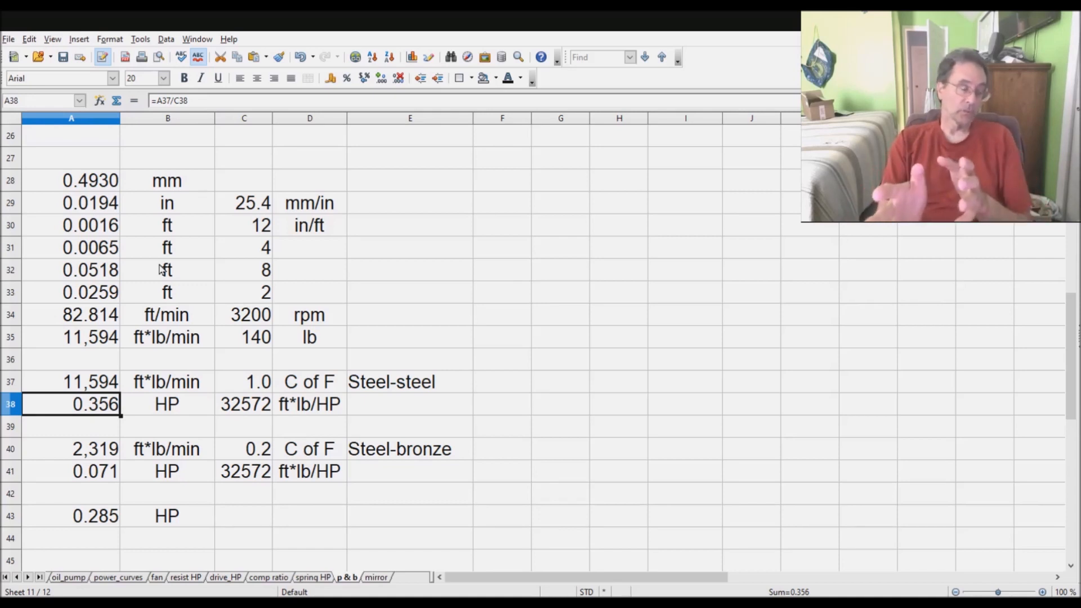
pyautogui.click(243, 404)
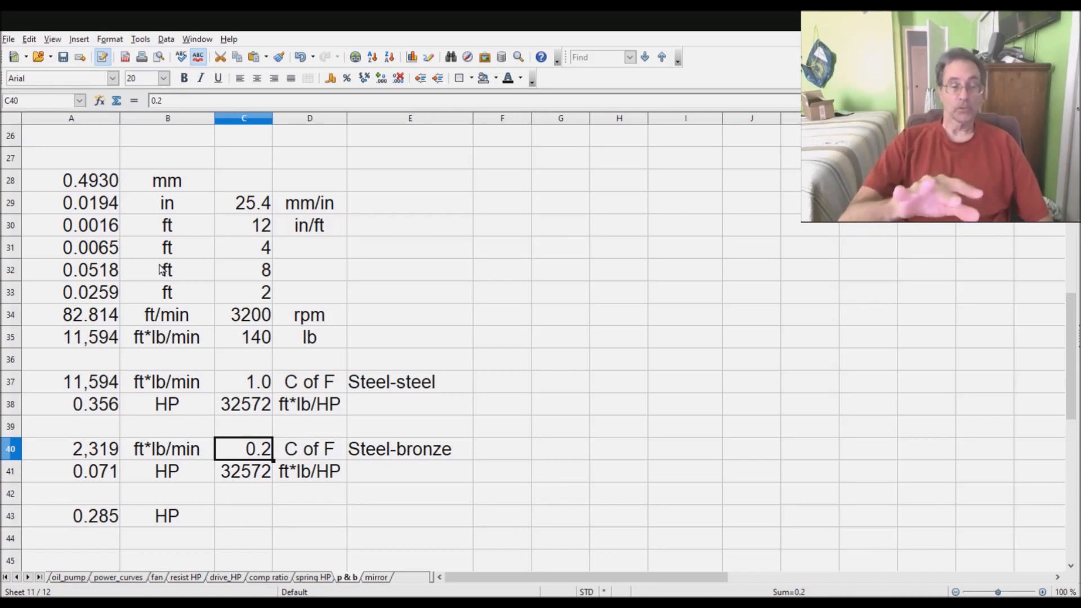
pyautogui.click(71, 448)
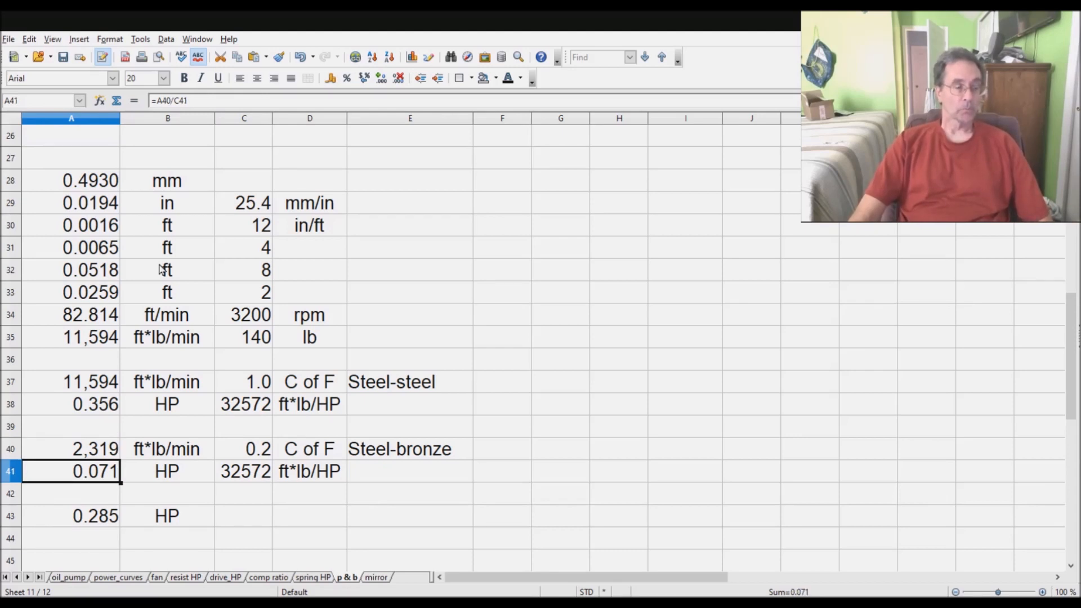
pyautogui.click(71, 516)
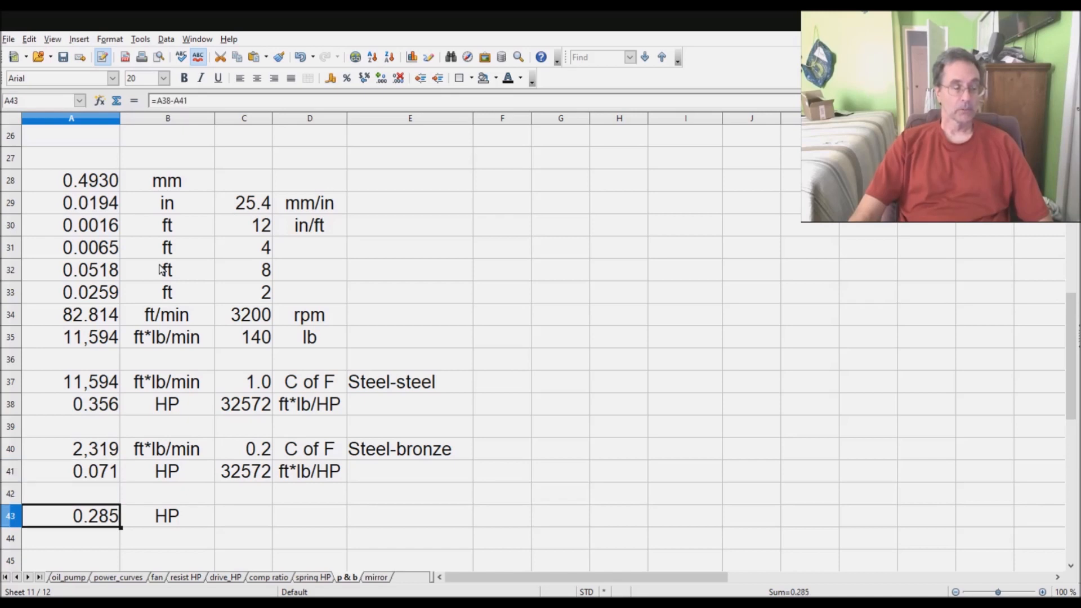
pyautogui.click(309, 404)
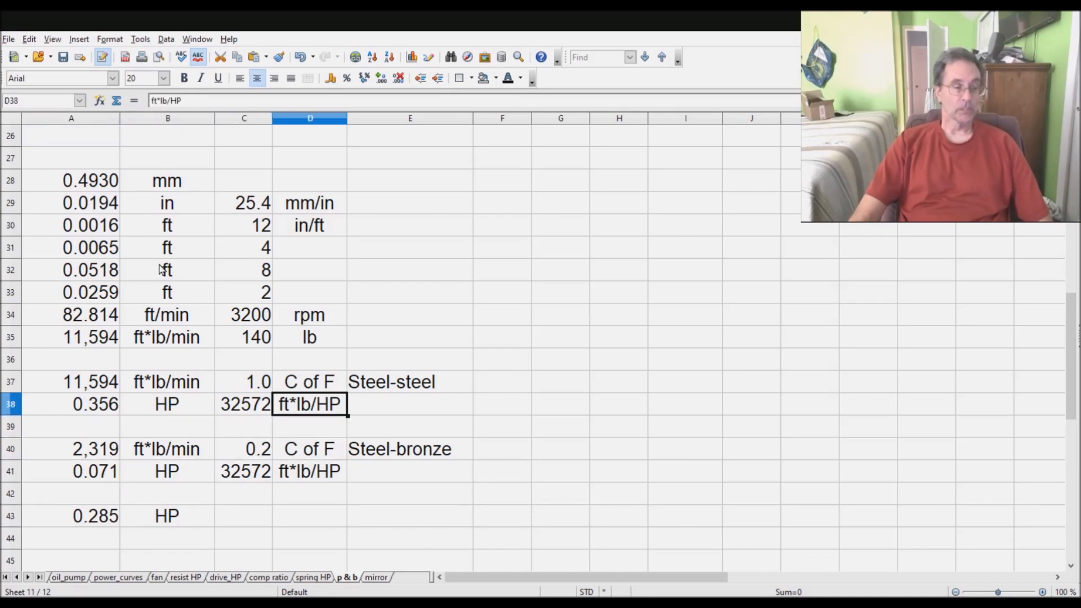
pyautogui.click(71, 449)
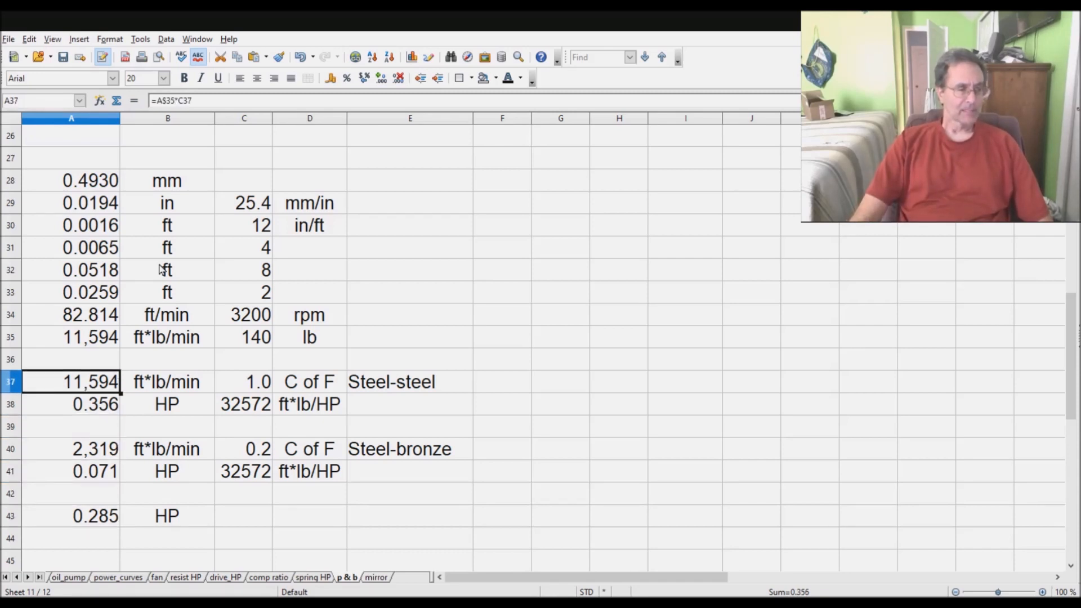
# Lower the steel-steel coefficient in C37 to 0.8, giving 0.285 HP loss
pyautogui.click(244, 381)
pyautogui.write('0.8')
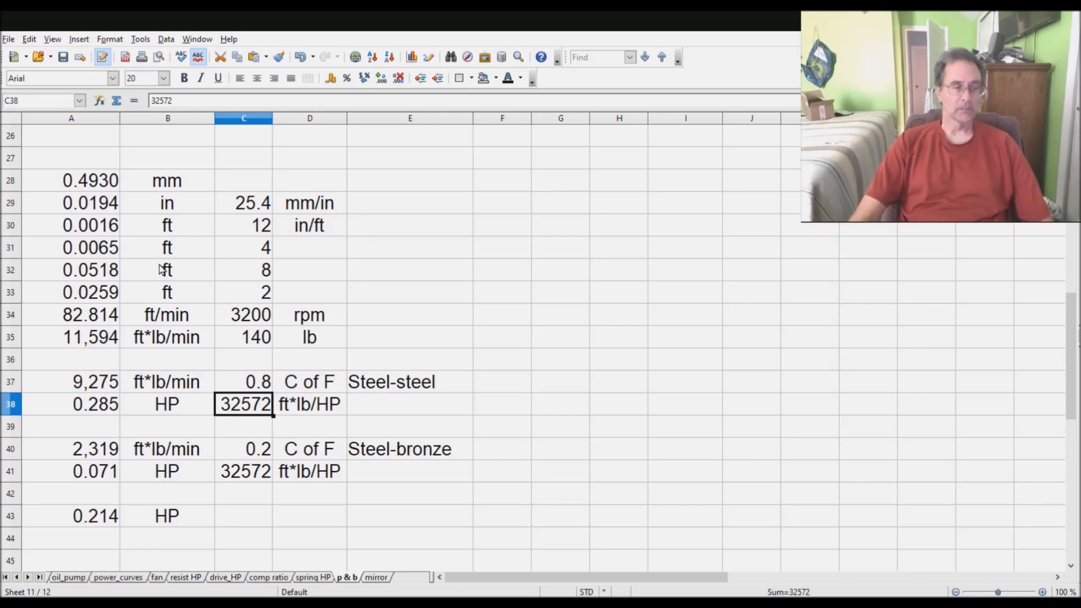
pyautogui.click(244, 381)
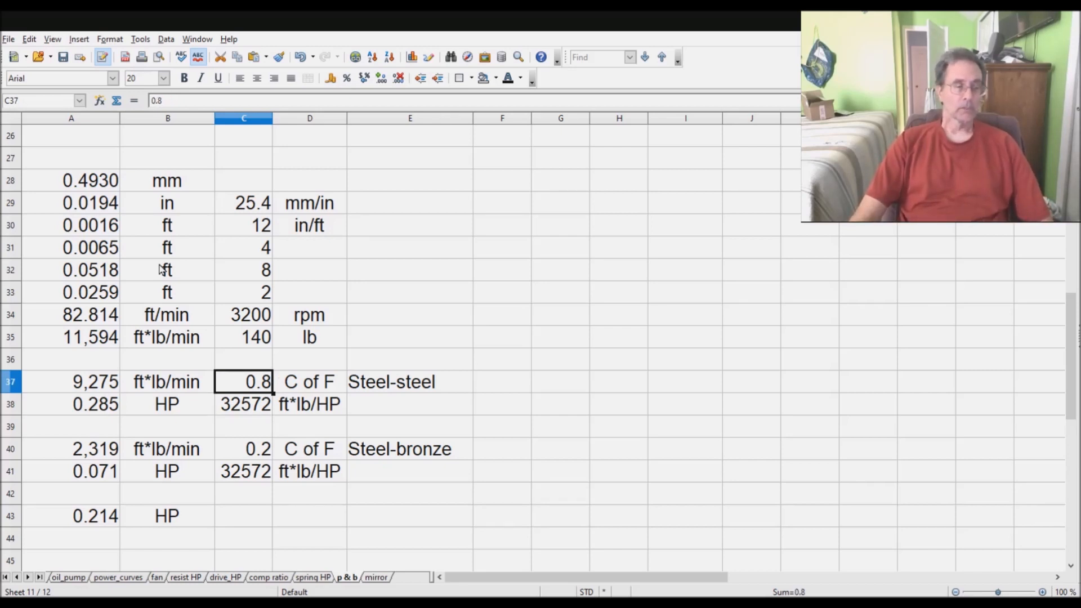
pyautogui.click(243, 449)
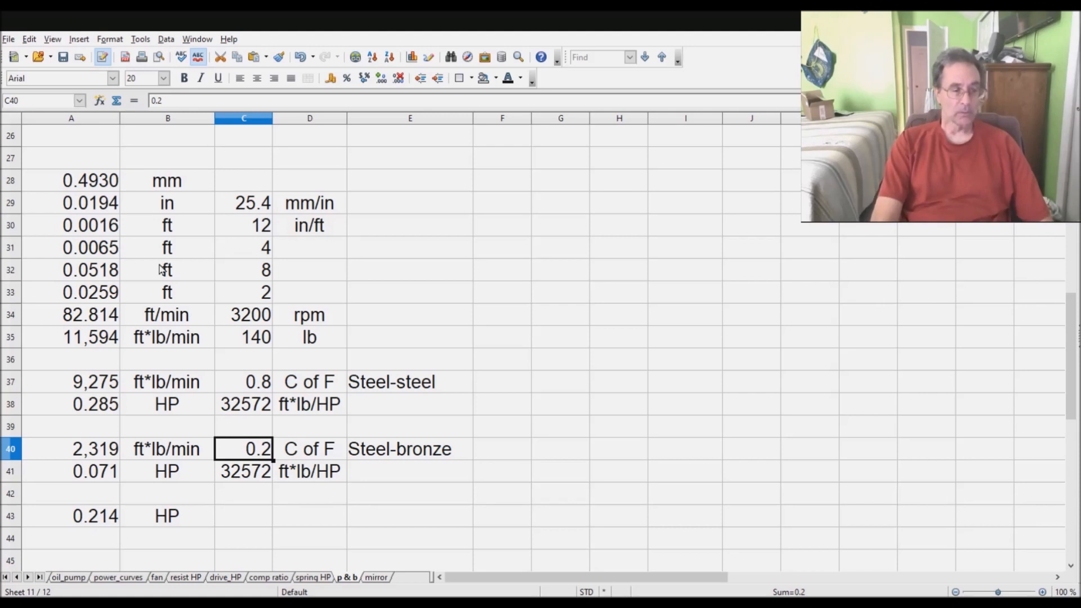
# Revise the steel-bronze coefficient for 0.064 HP bronze loss and confirm the 0.221 HP saving
pyautogui.click(244, 471)
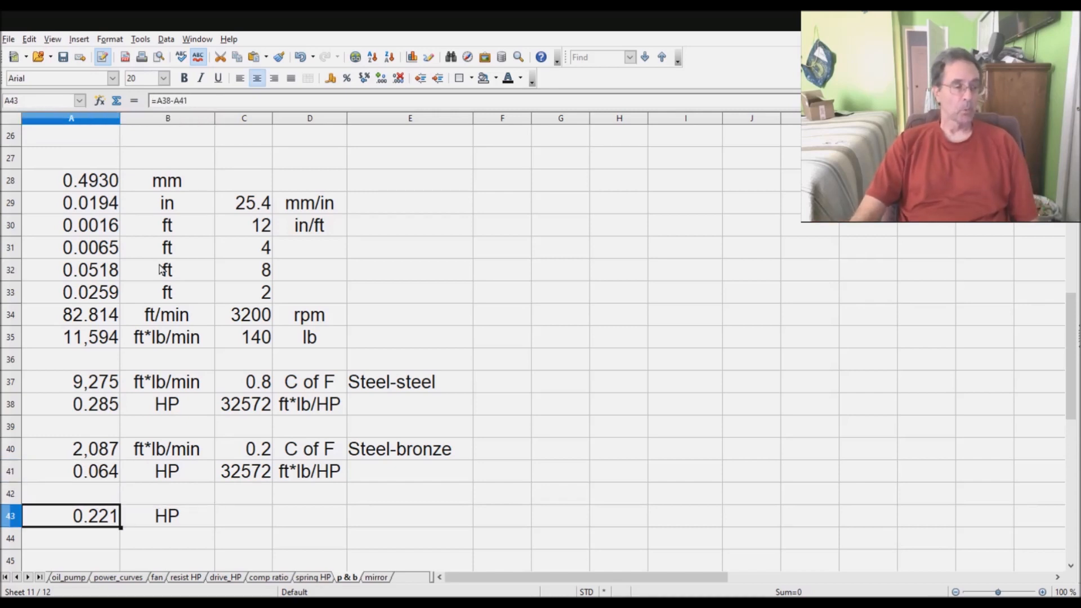
pyautogui.click(243, 516)
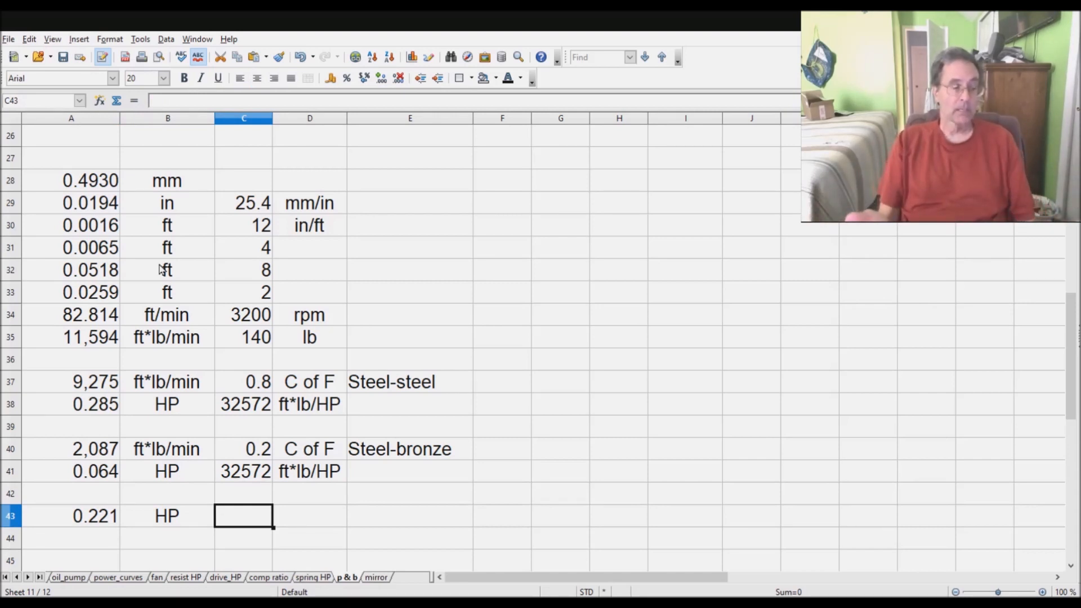
pyautogui.click(71, 516)
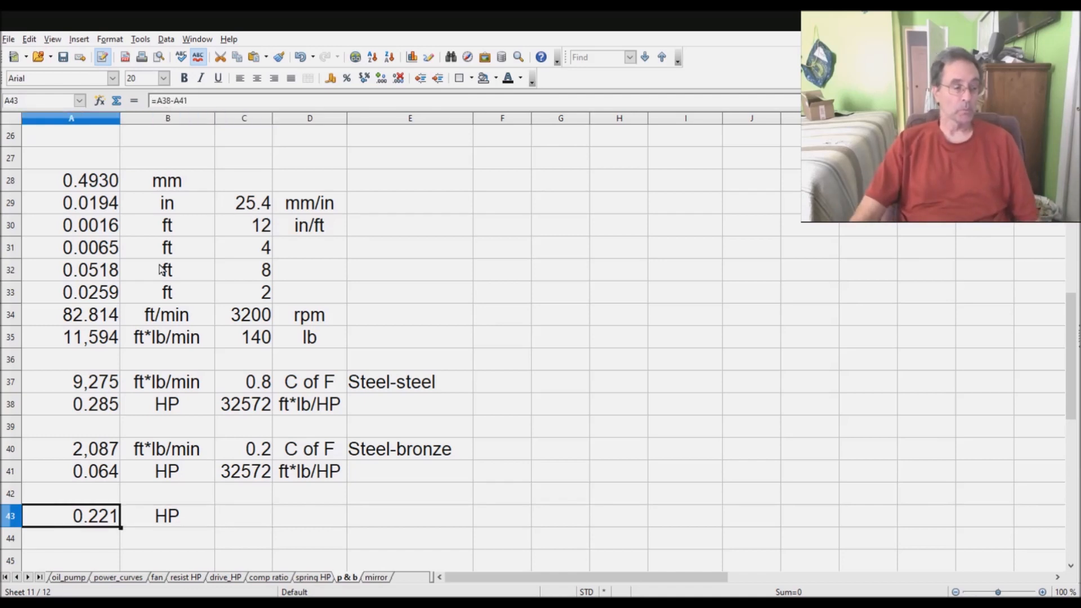
pyautogui.click(70, 493)
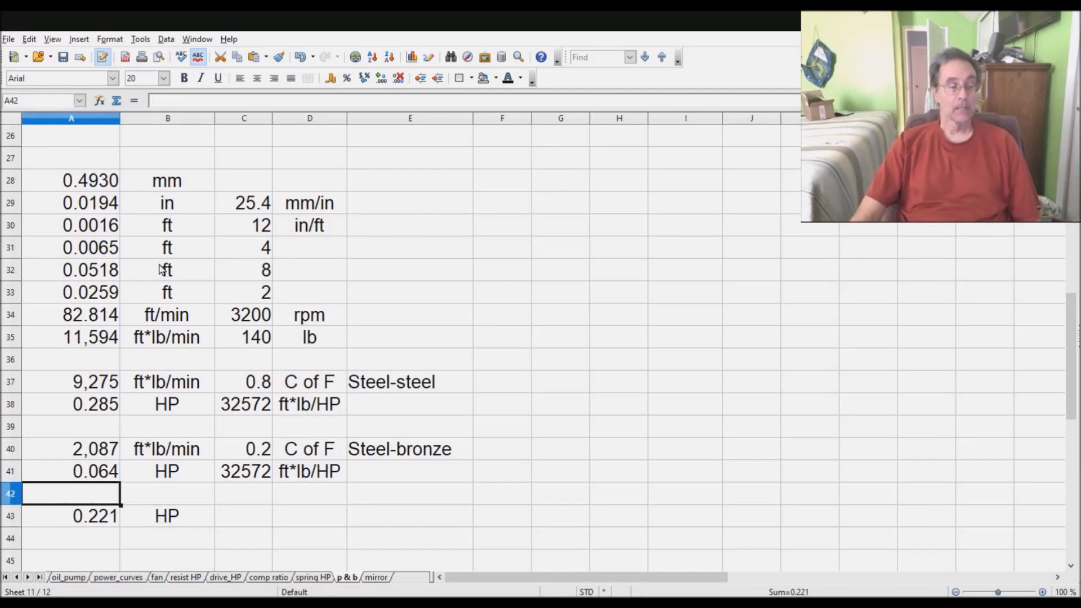
pyautogui.click(167, 493)
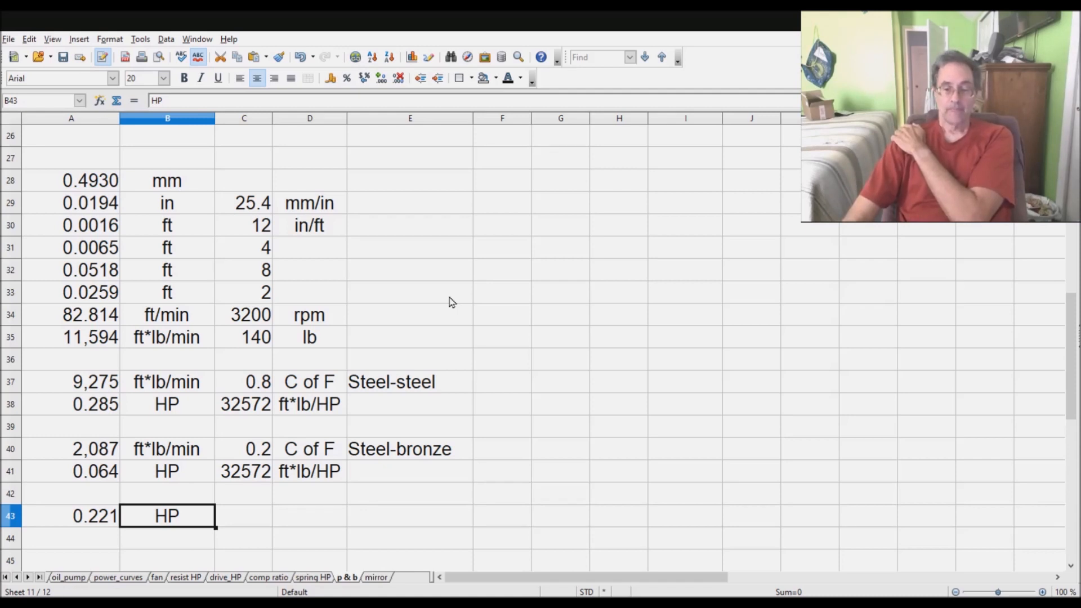
pyautogui.click(71, 538)
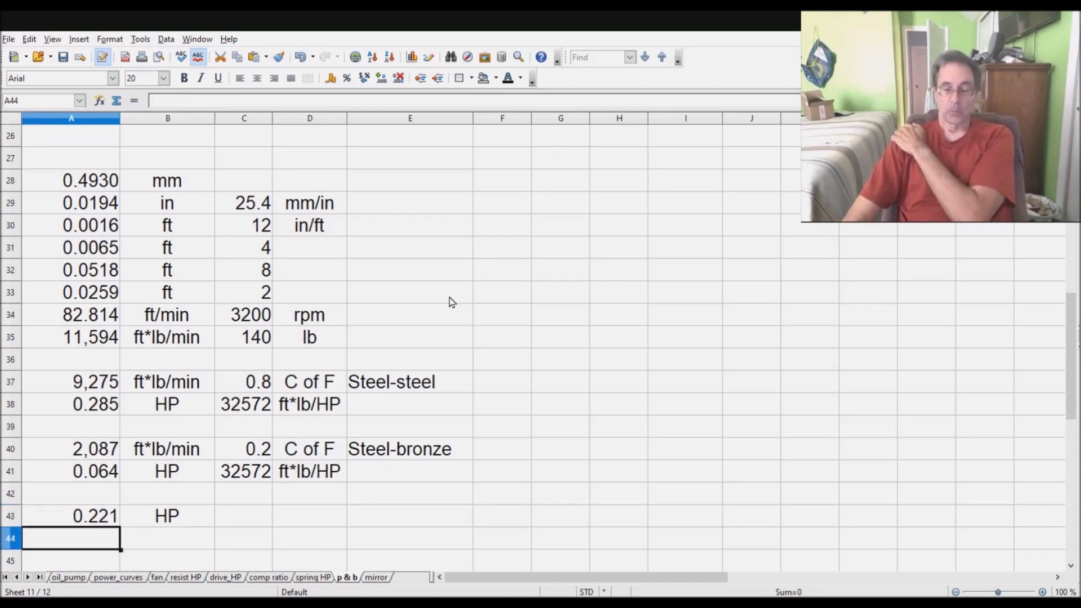